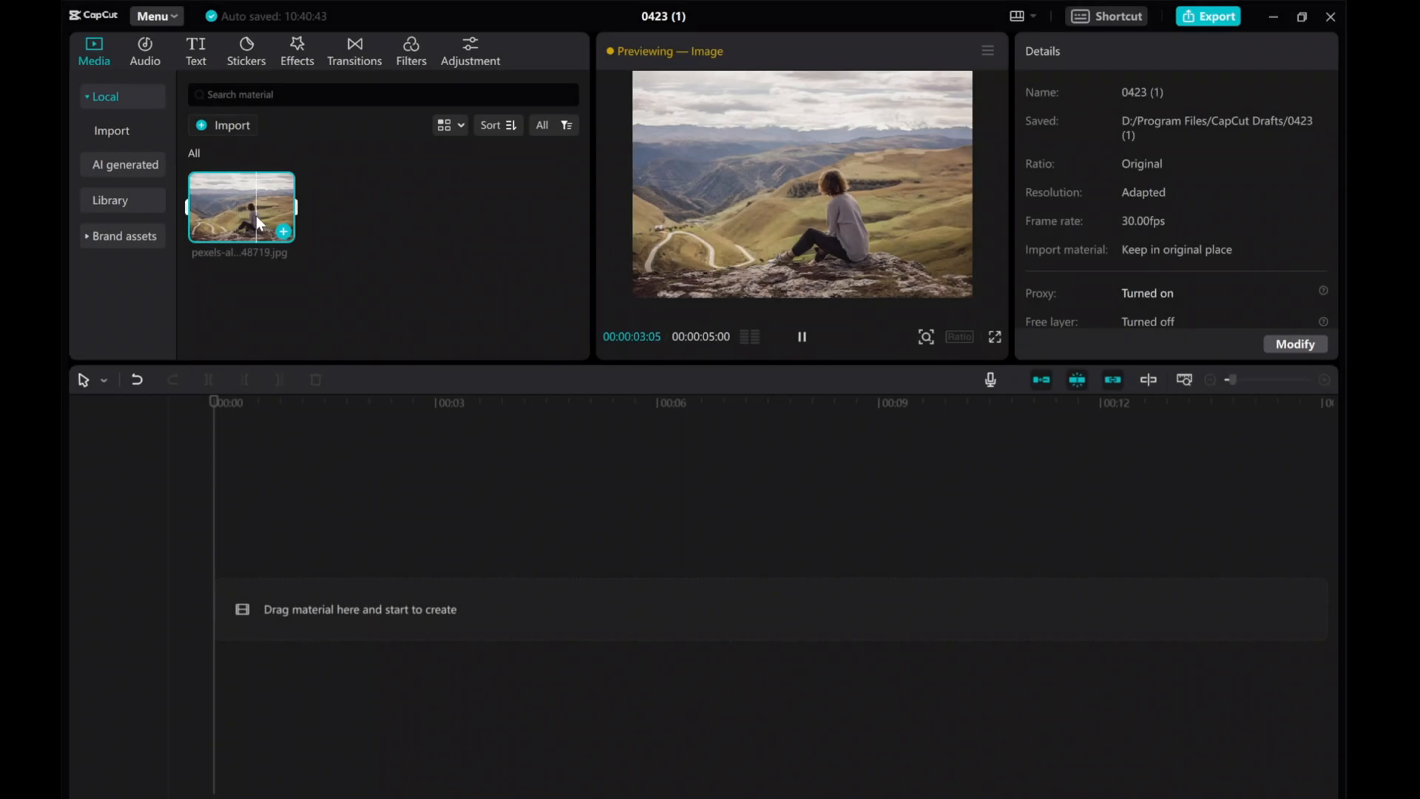
Place the landscape photo on the timeline with B&W Sketch and Blur effects stretched to its full length.
{"action": "left_click_drag", "start_coordinate": [239, 208], "coordinate": [451, 470]}
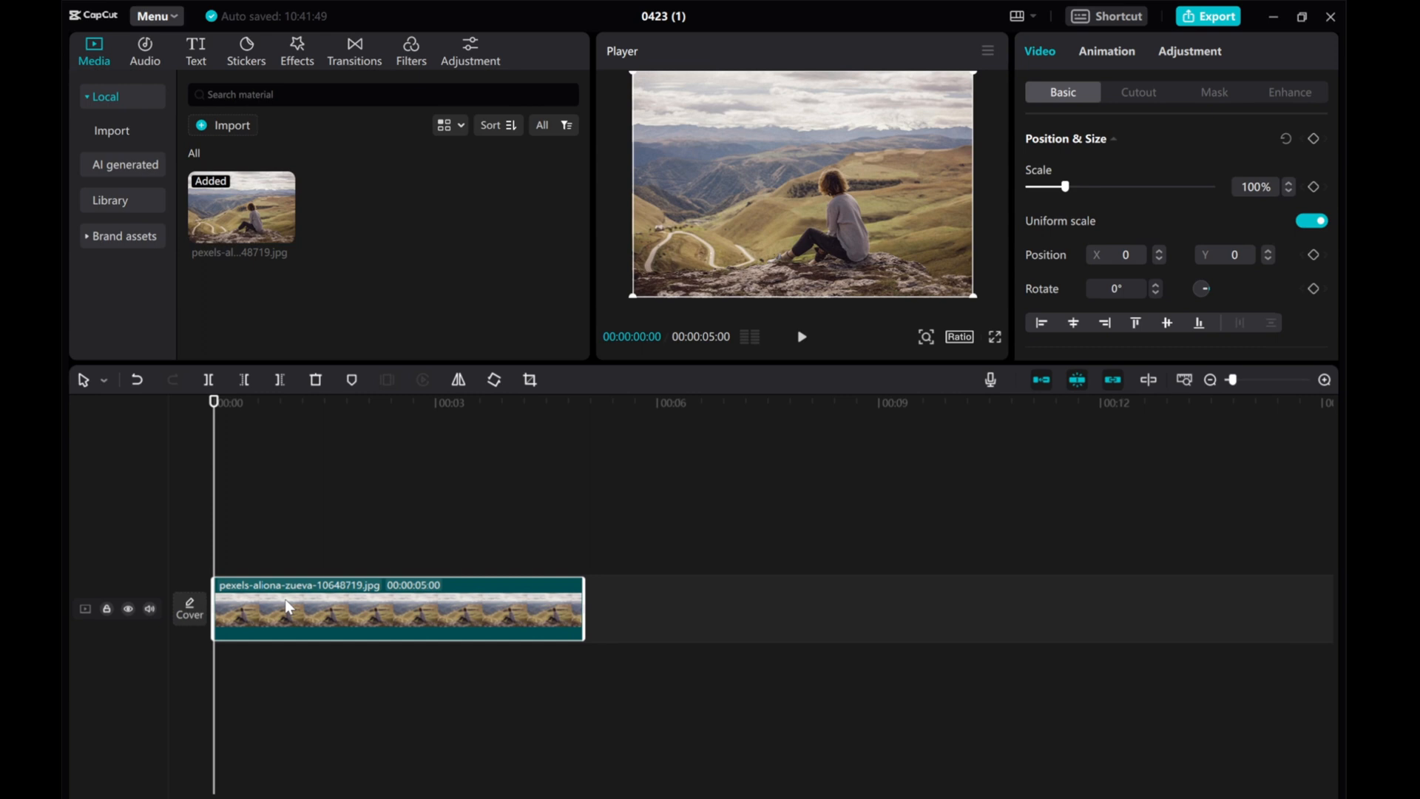
{"action": "left_click", "coordinate": [295, 46]}
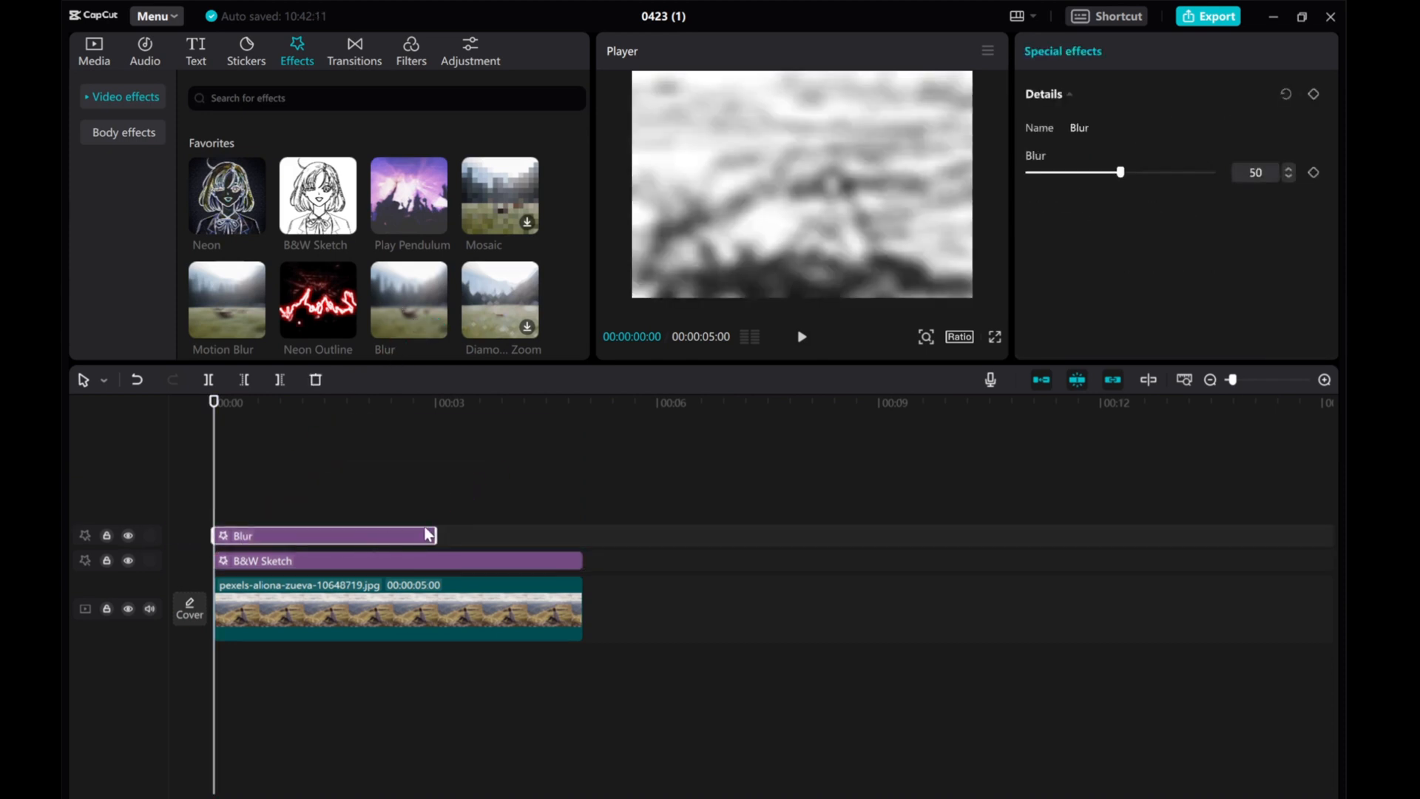
{"action": "left_click_drag", "start_coordinate": [435, 535], "coordinate": [583, 536]}
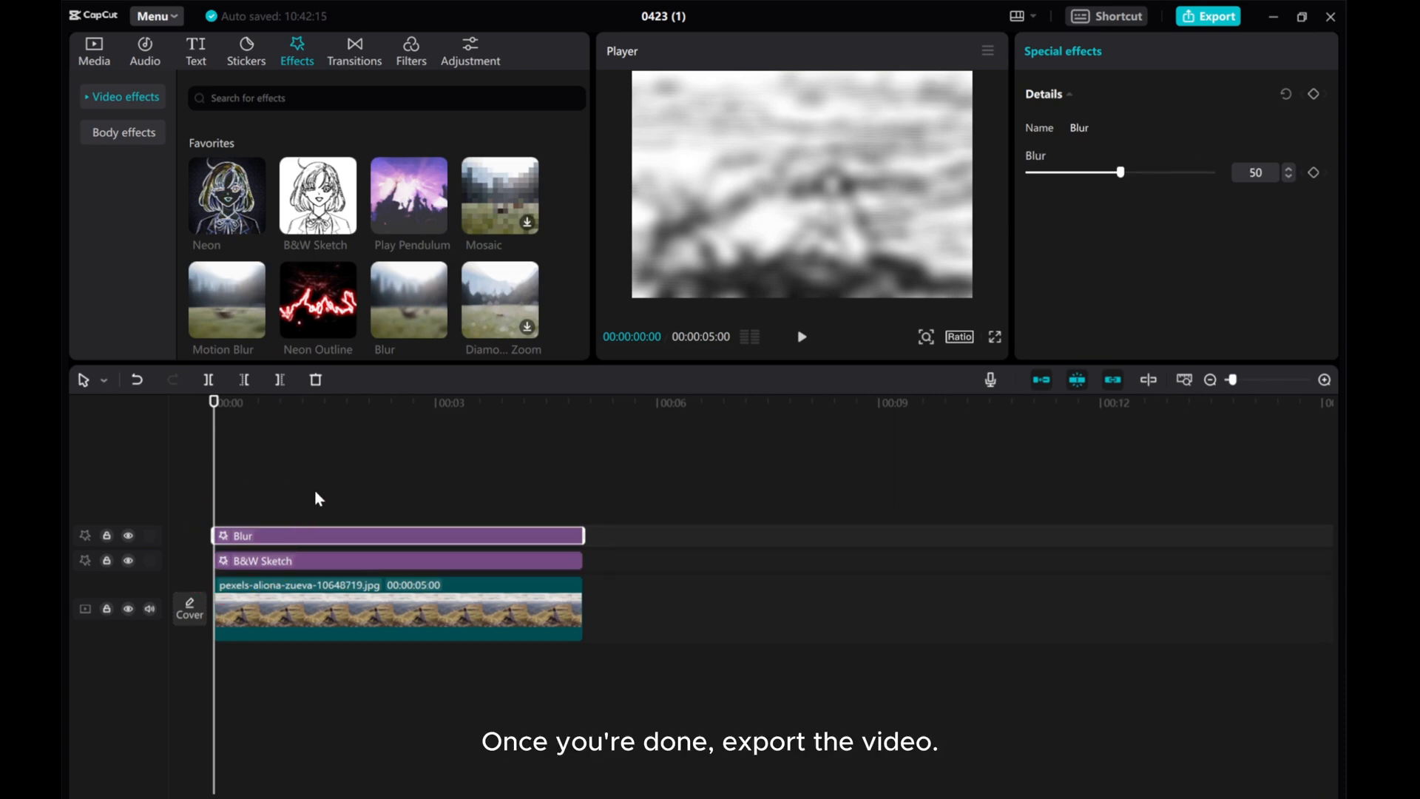
Export the sketch-and-blur version as a 4K MP4 video with default settings.
{"action": "left_click", "coordinate": [1208, 15]}
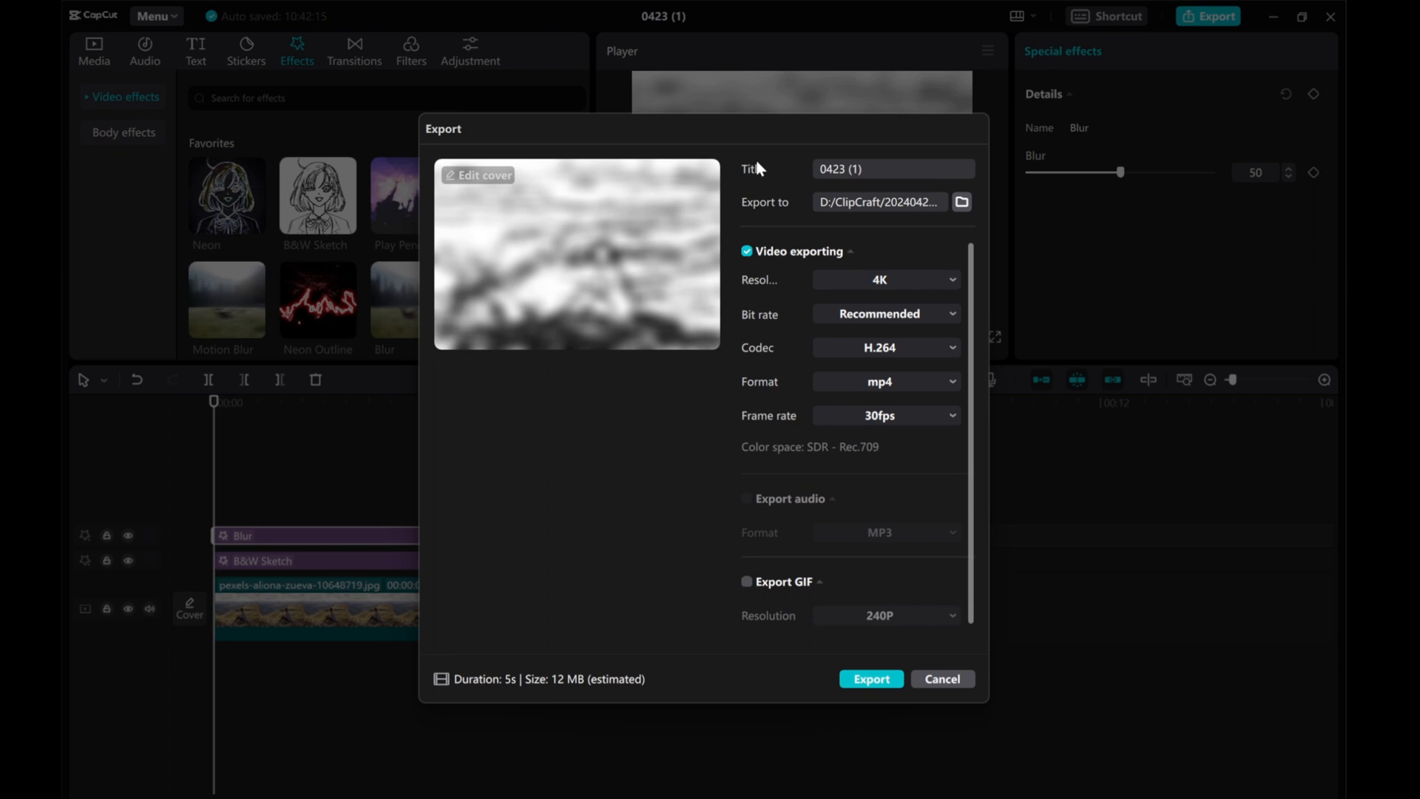
{"action": "mouse_move", "coordinate": [883, 171]}
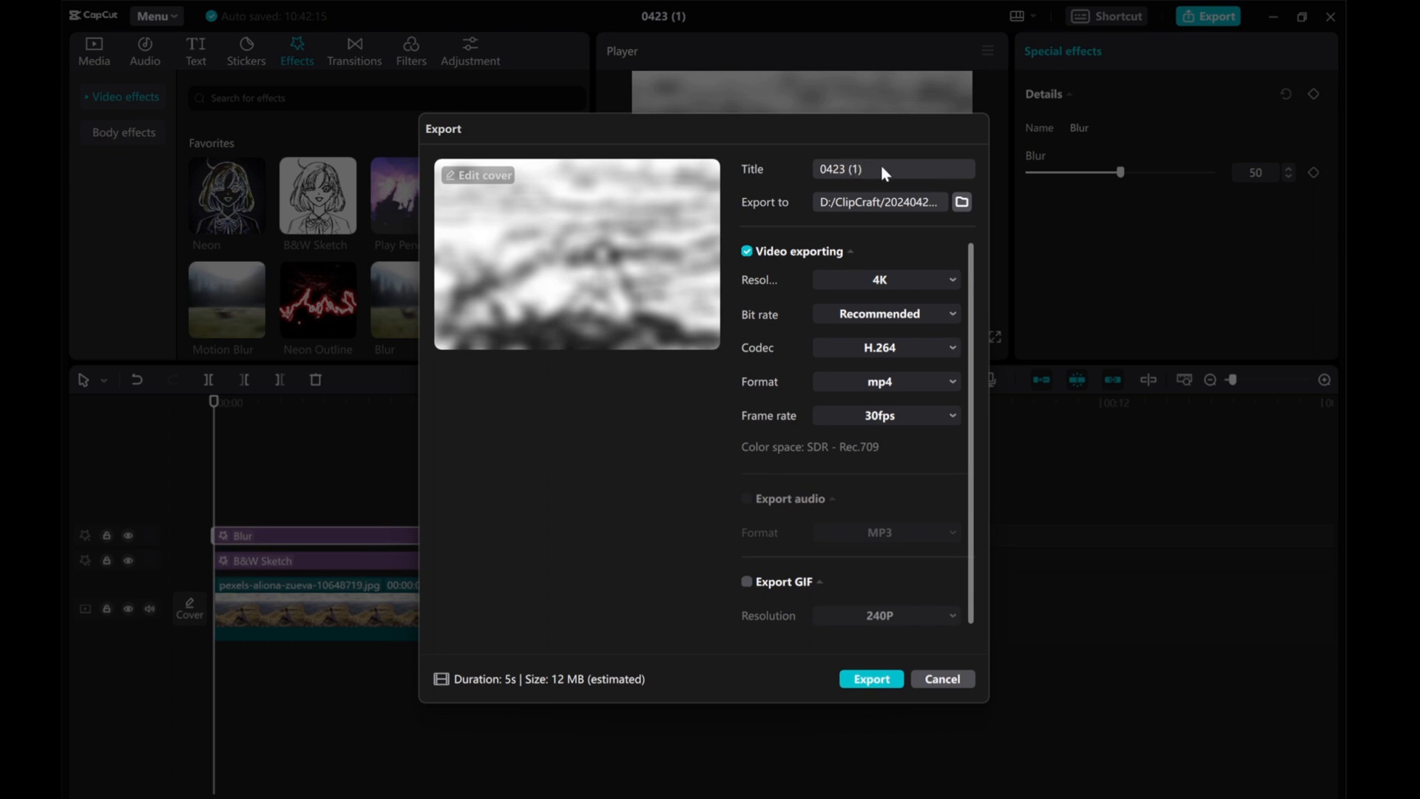
{"action": "left_click", "coordinate": [870, 679]}
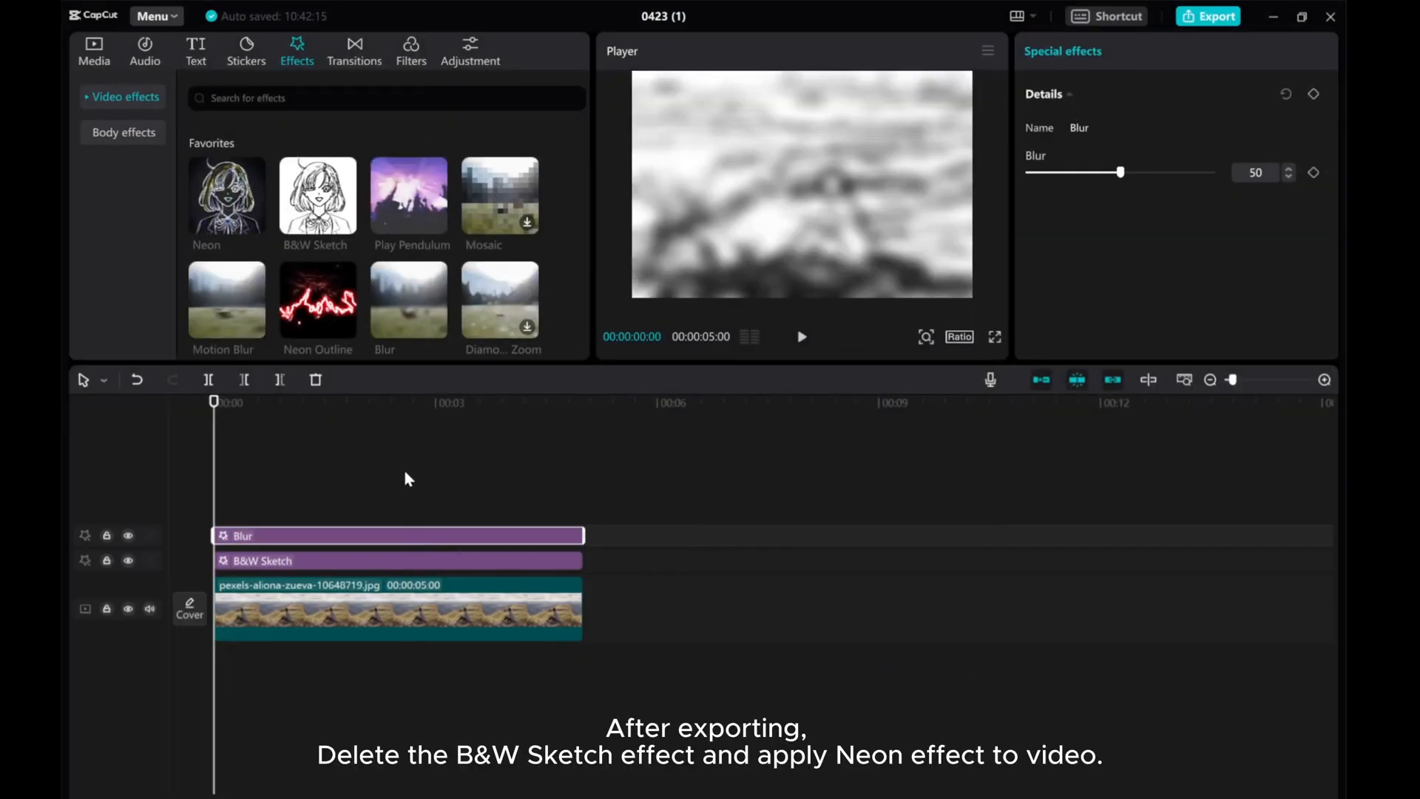
Delete the B&W Sketch effect and add the Neon effect over the Blur.
{"action": "right_click", "coordinate": [257, 560]}
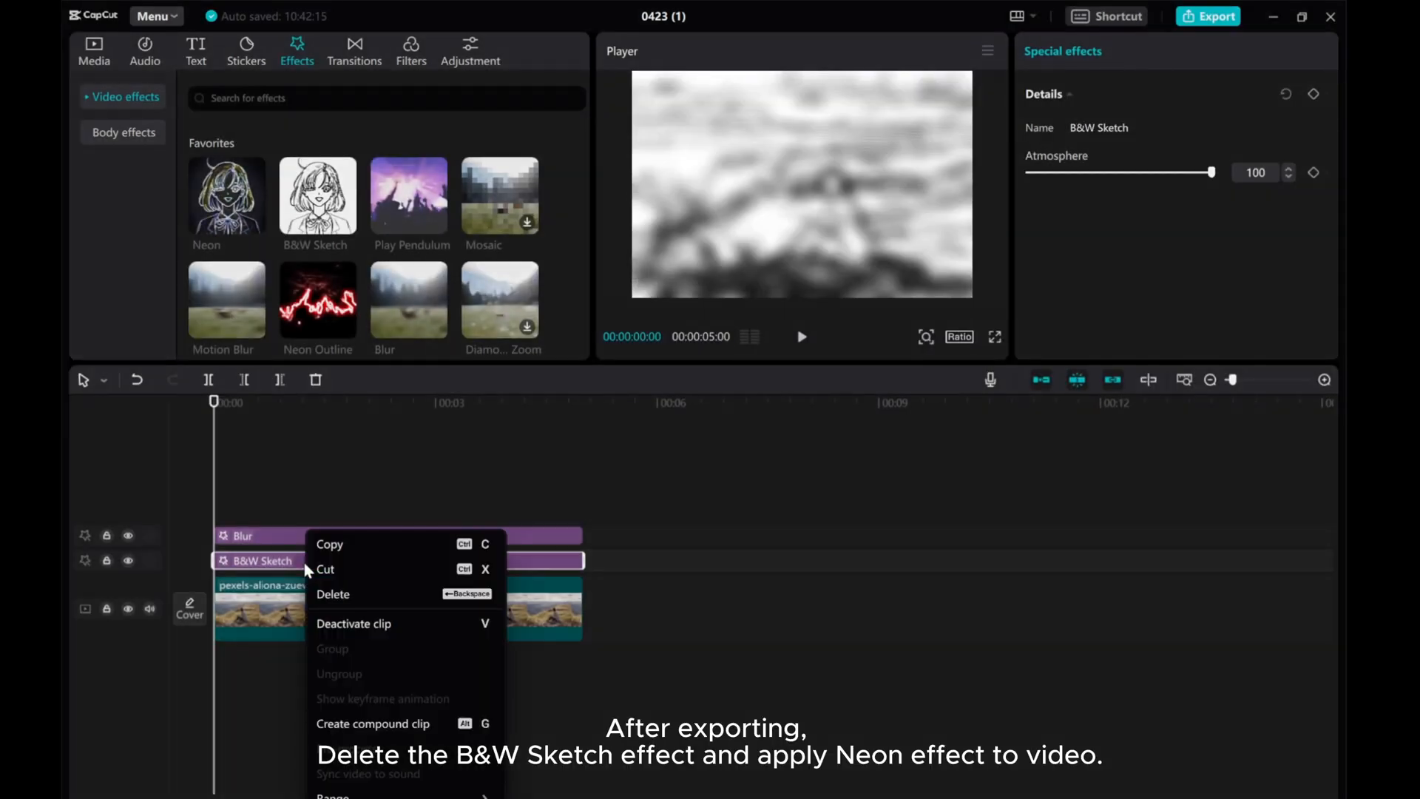
{"action": "left_click", "coordinate": [333, 595]}
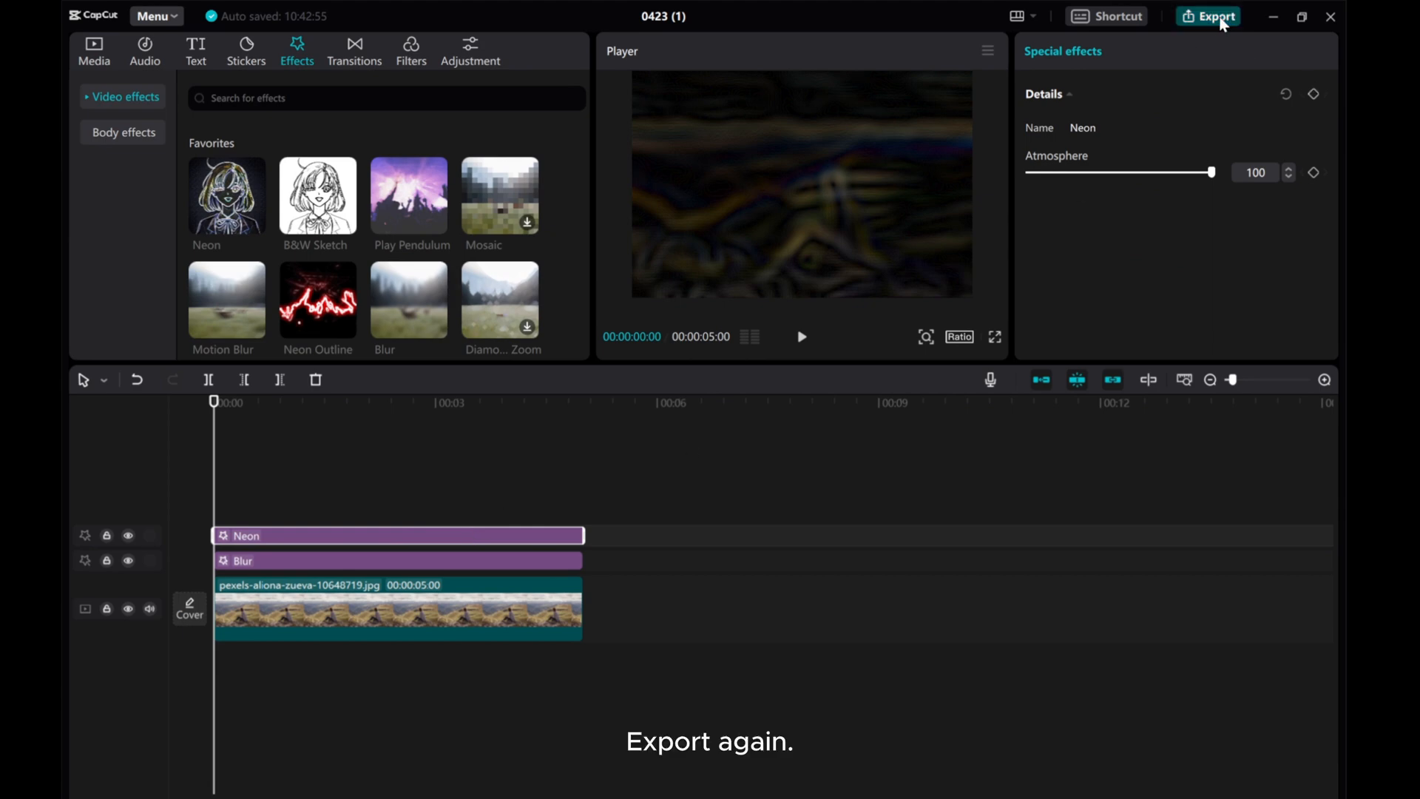
Export the neon version as a second video and close the share window.
{"action": "left_click", "coordinate": [1208, 16]}
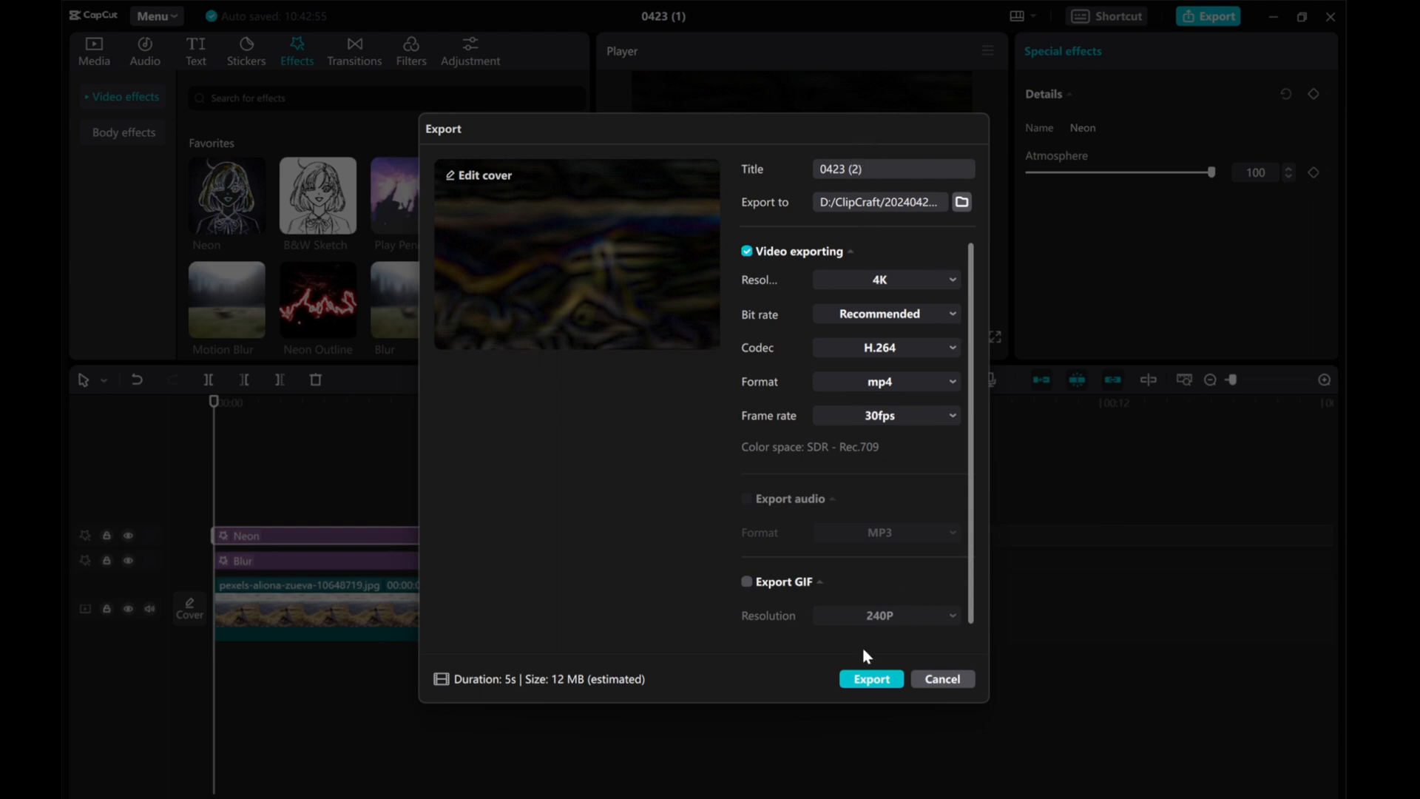
{"action": "left_click", "coordinate": [870, 679]}
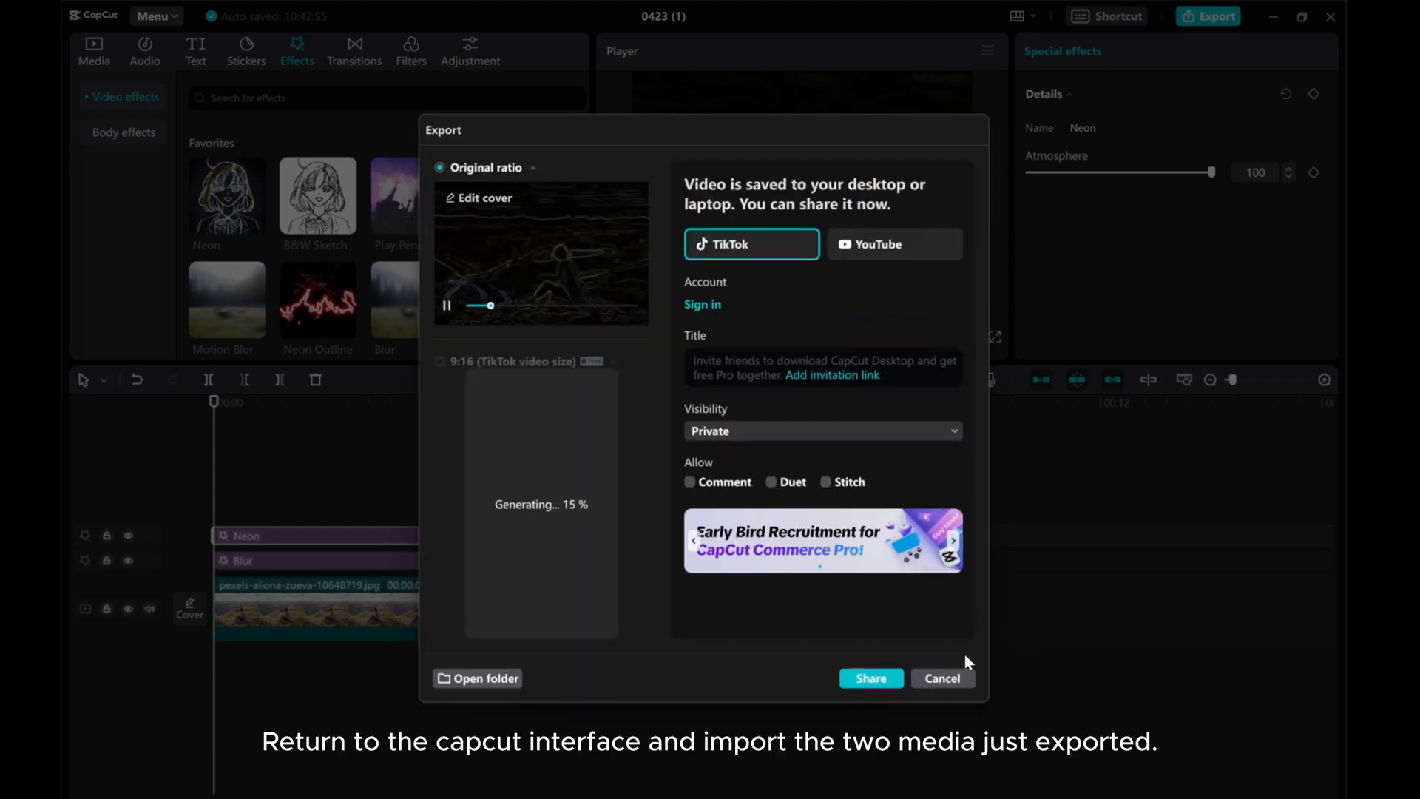
{"action": "left_click", "coordinate": [941, 679]}
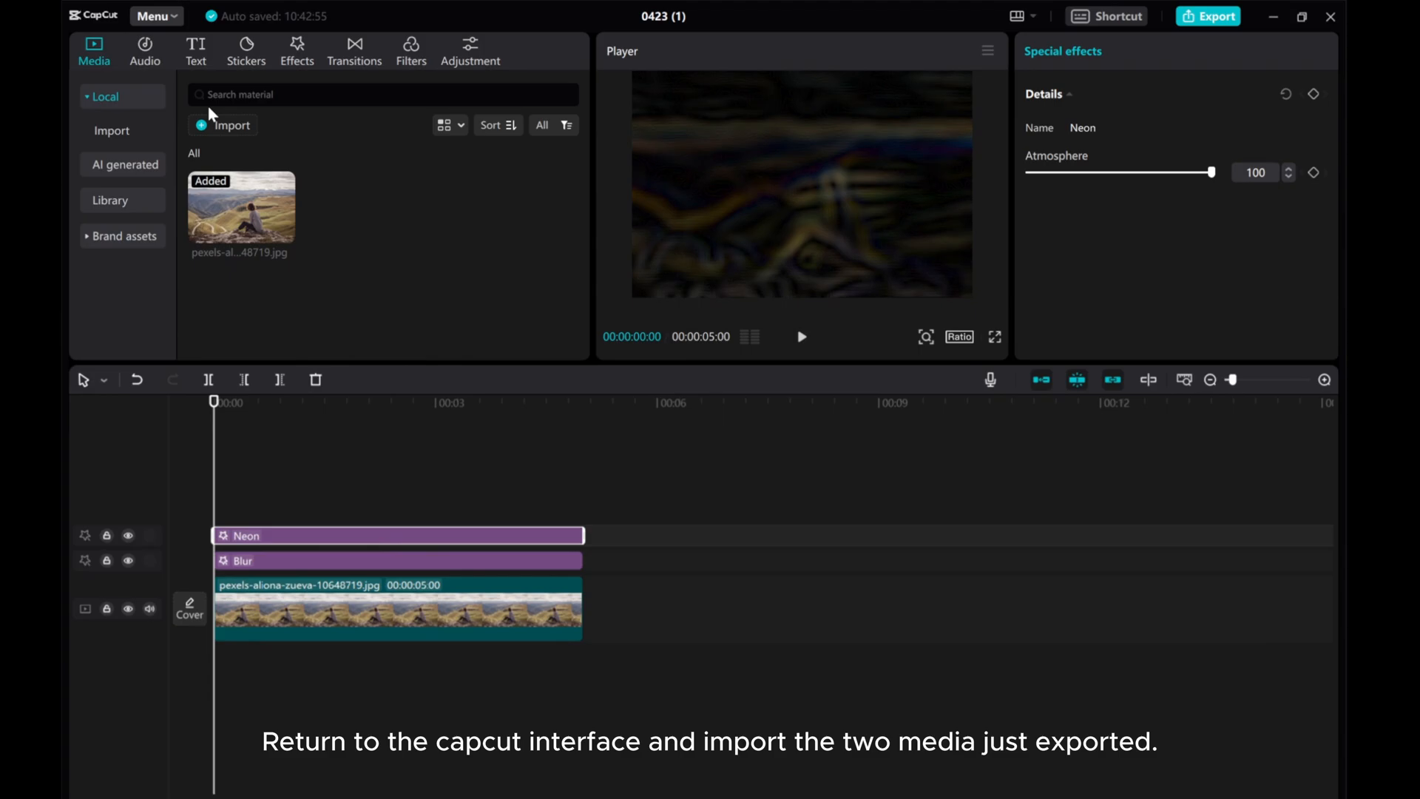
Import both exported mp4 files, then delete both effect clips leaving only the photo.
{"action": "left_click", "coordinate": [223, 125]}
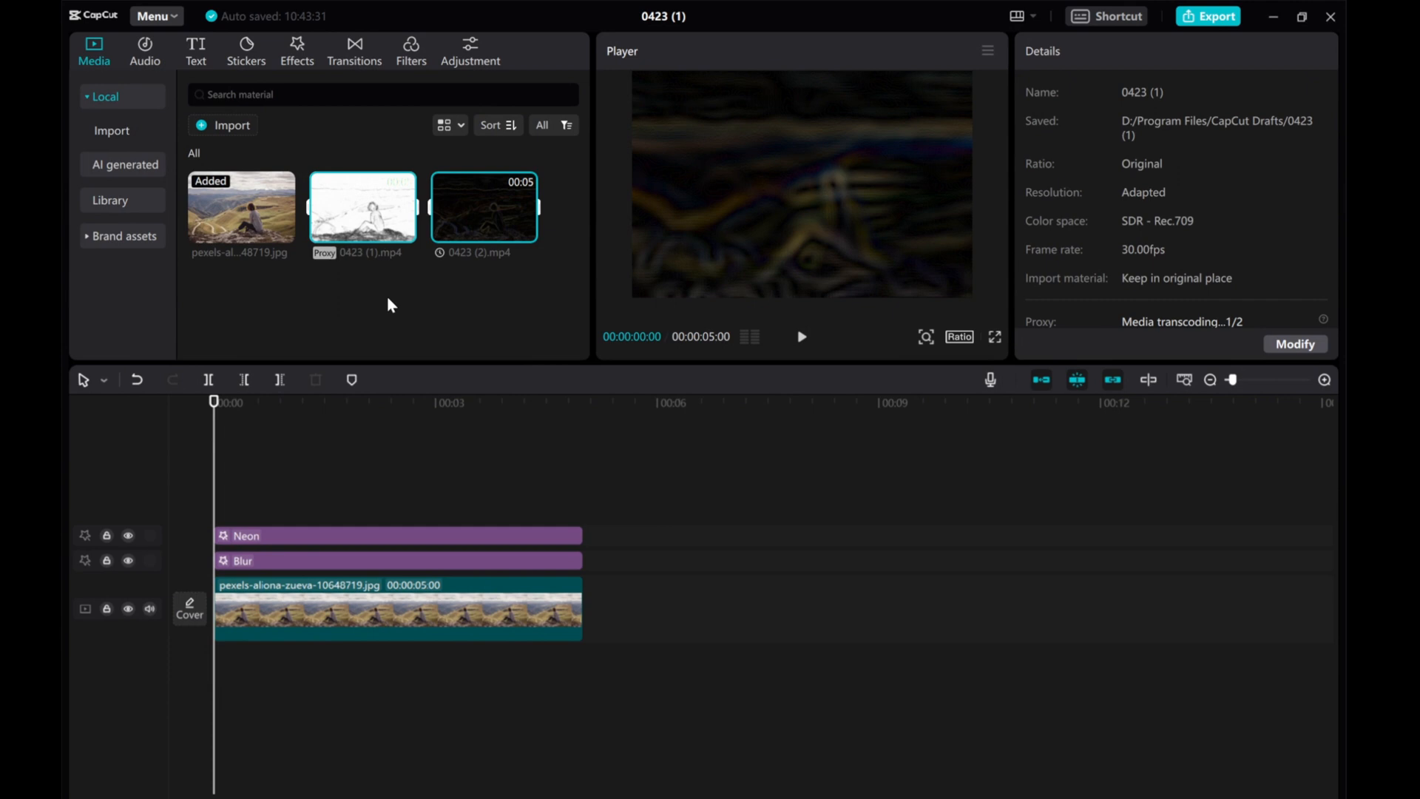
{"action": "right_click", "coordinate": [363, 536]}
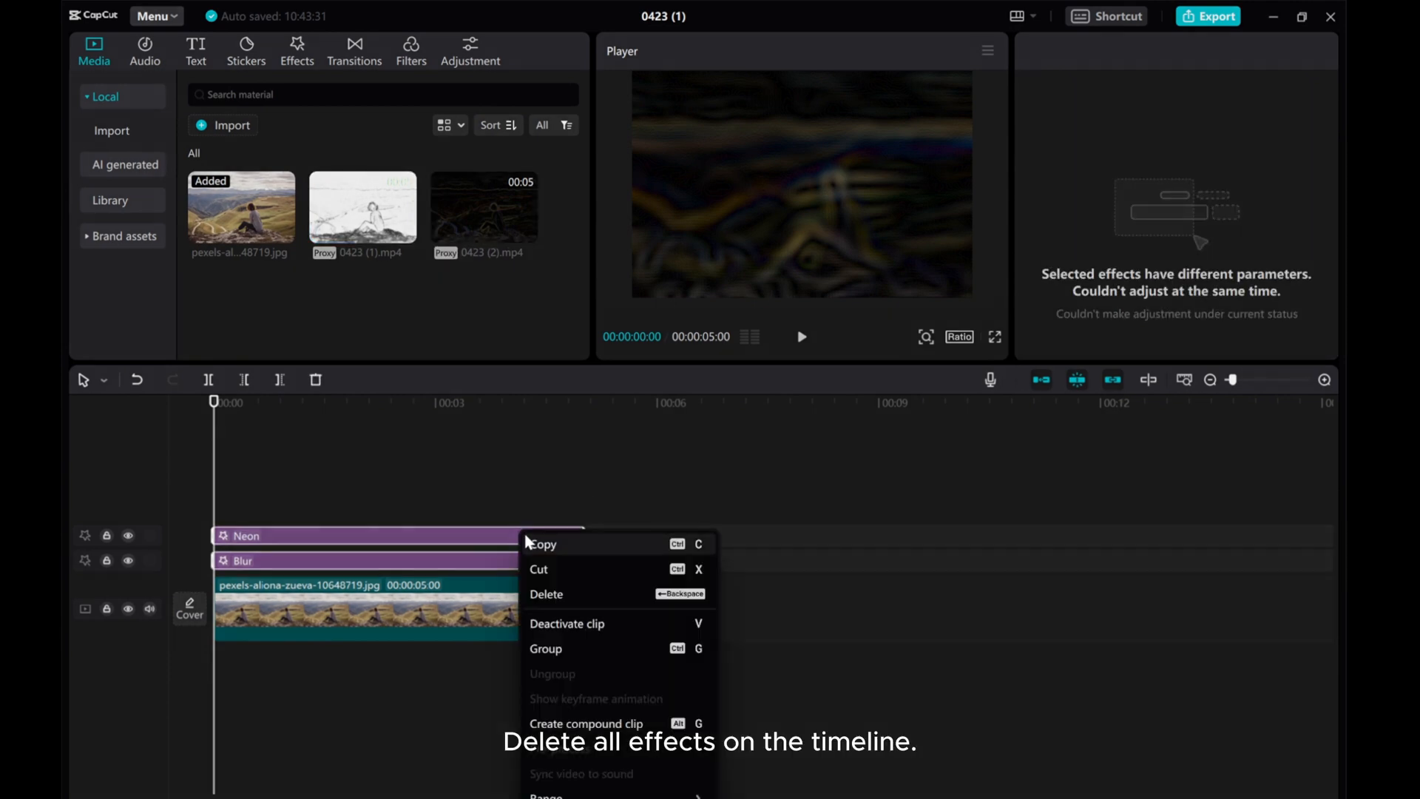
{"action": "left_click", "coordinate": [546, 595]}
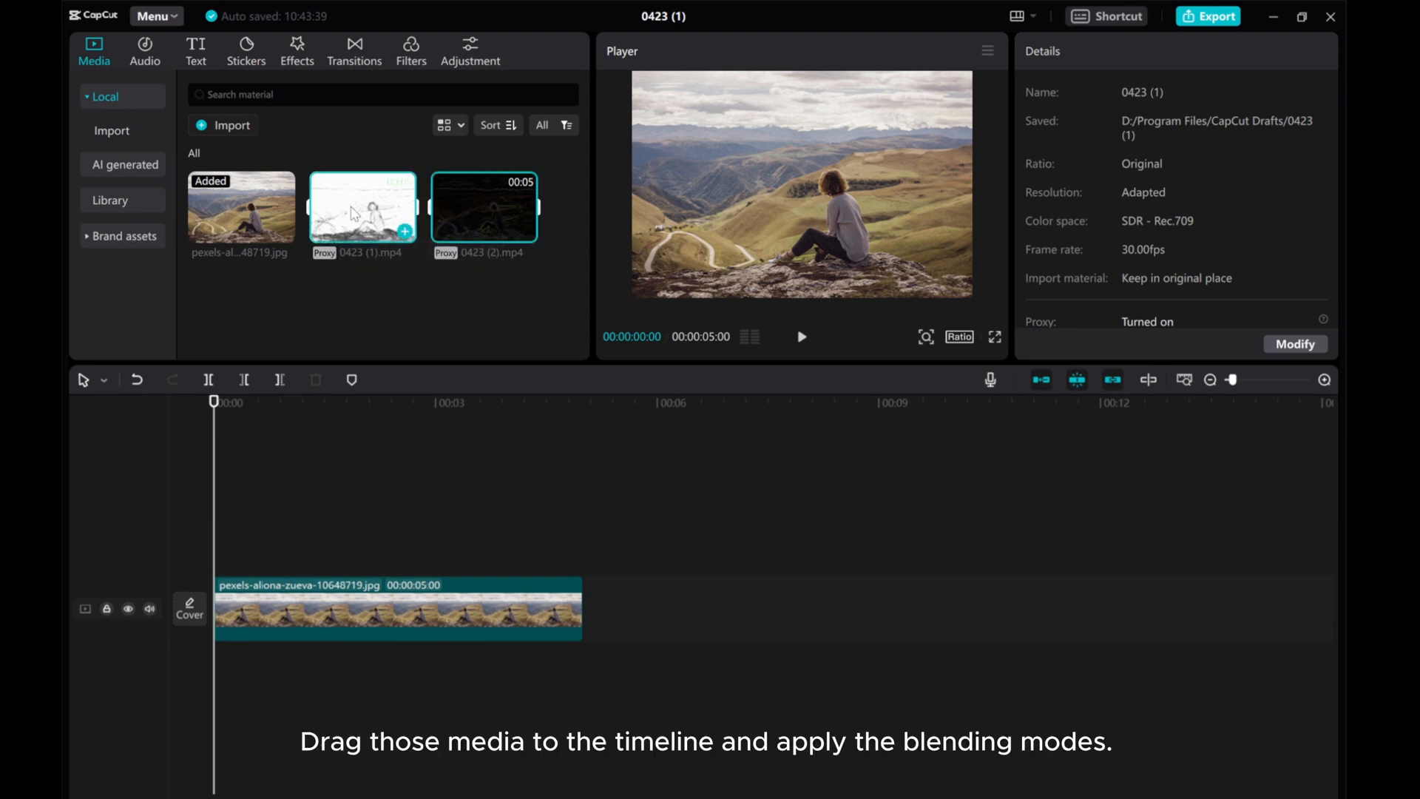
Stack 0423 (1).mp4 and 0423 (2).mp4 on tracks above the photo and select the sketch clip.
{"action": "left_click_drag", "start_coordinate": [362, 207], "coordinate": [398, 543]}
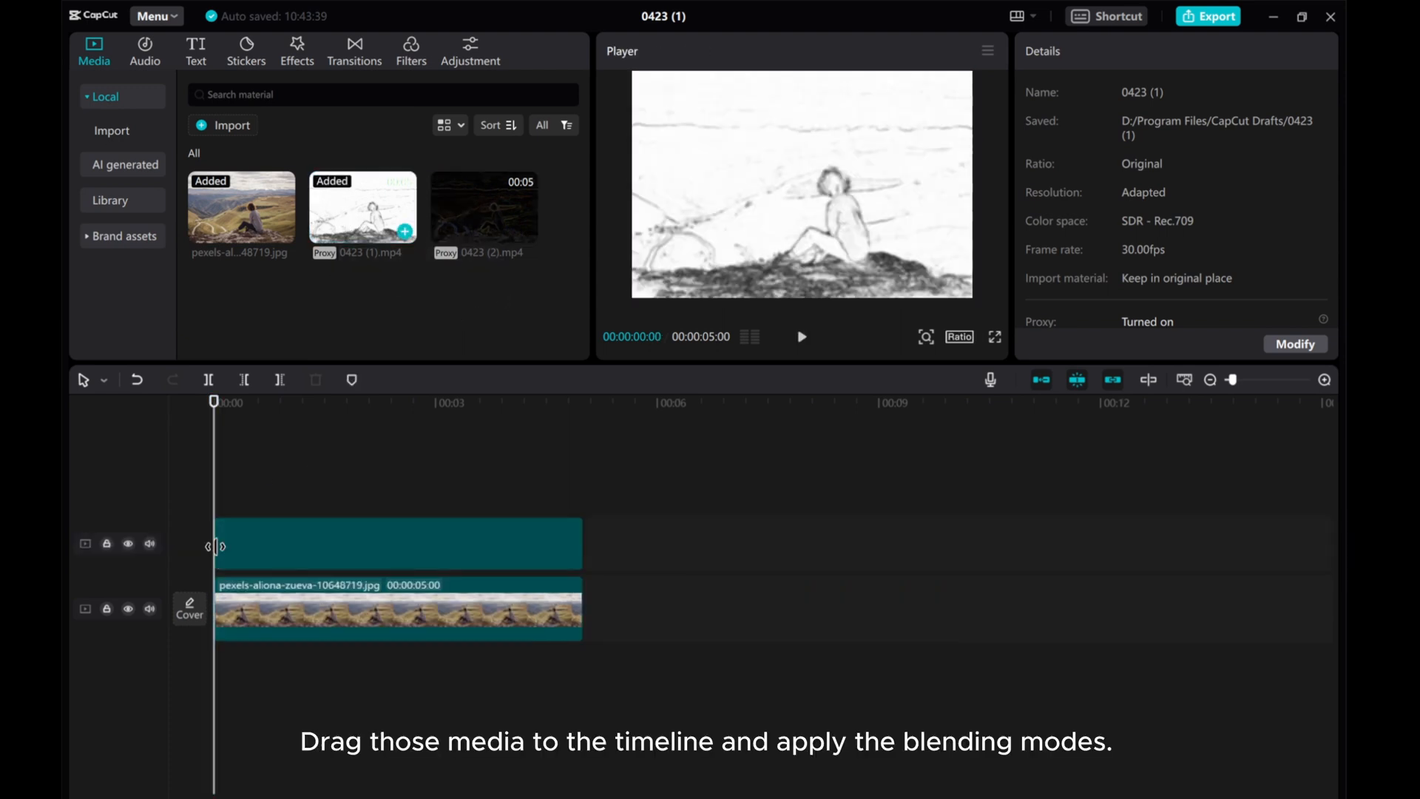
{"action": "left_click_drag", "start_coordinate": [362, 205], "coordinate": [398, 550]}
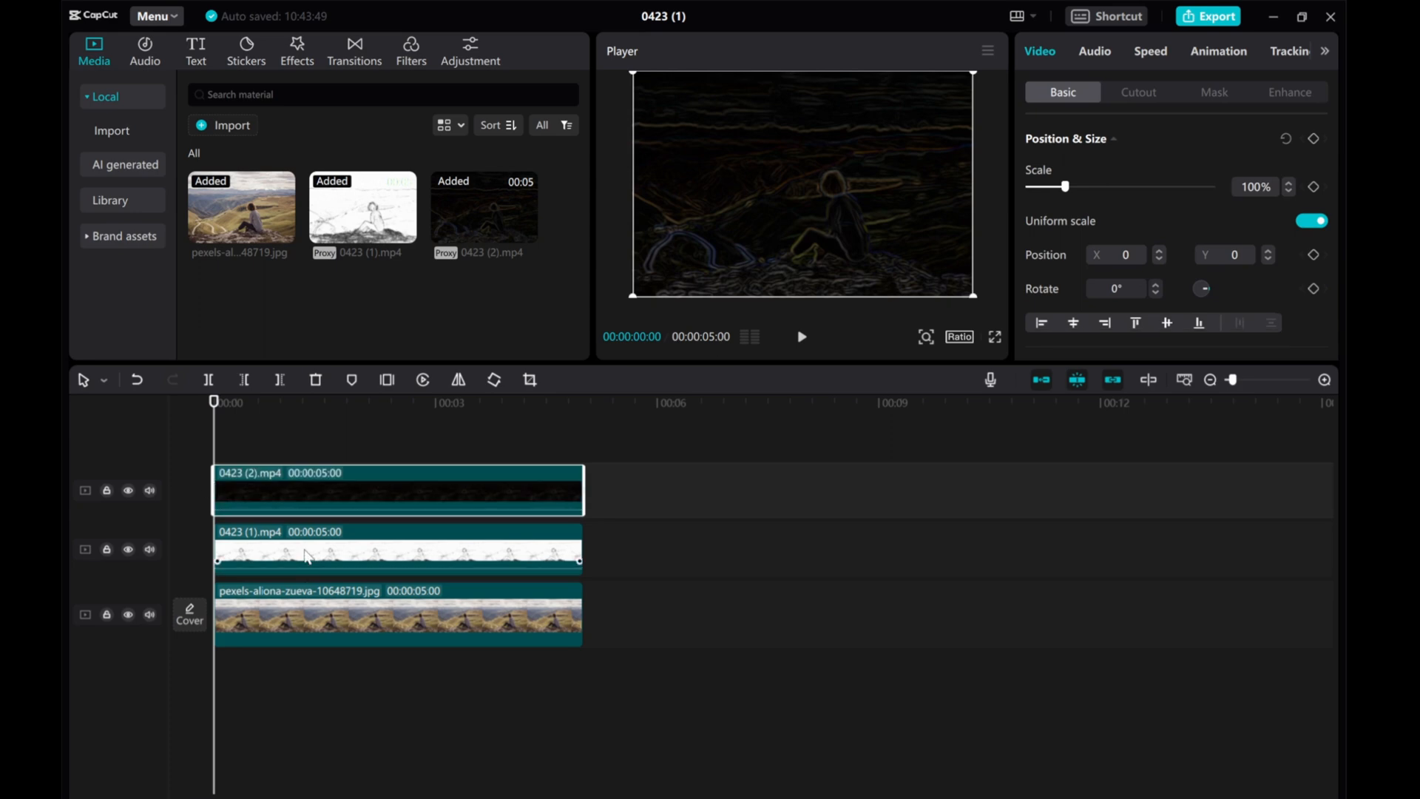
{"action": "left_click", "coordinate": [396, 547]}
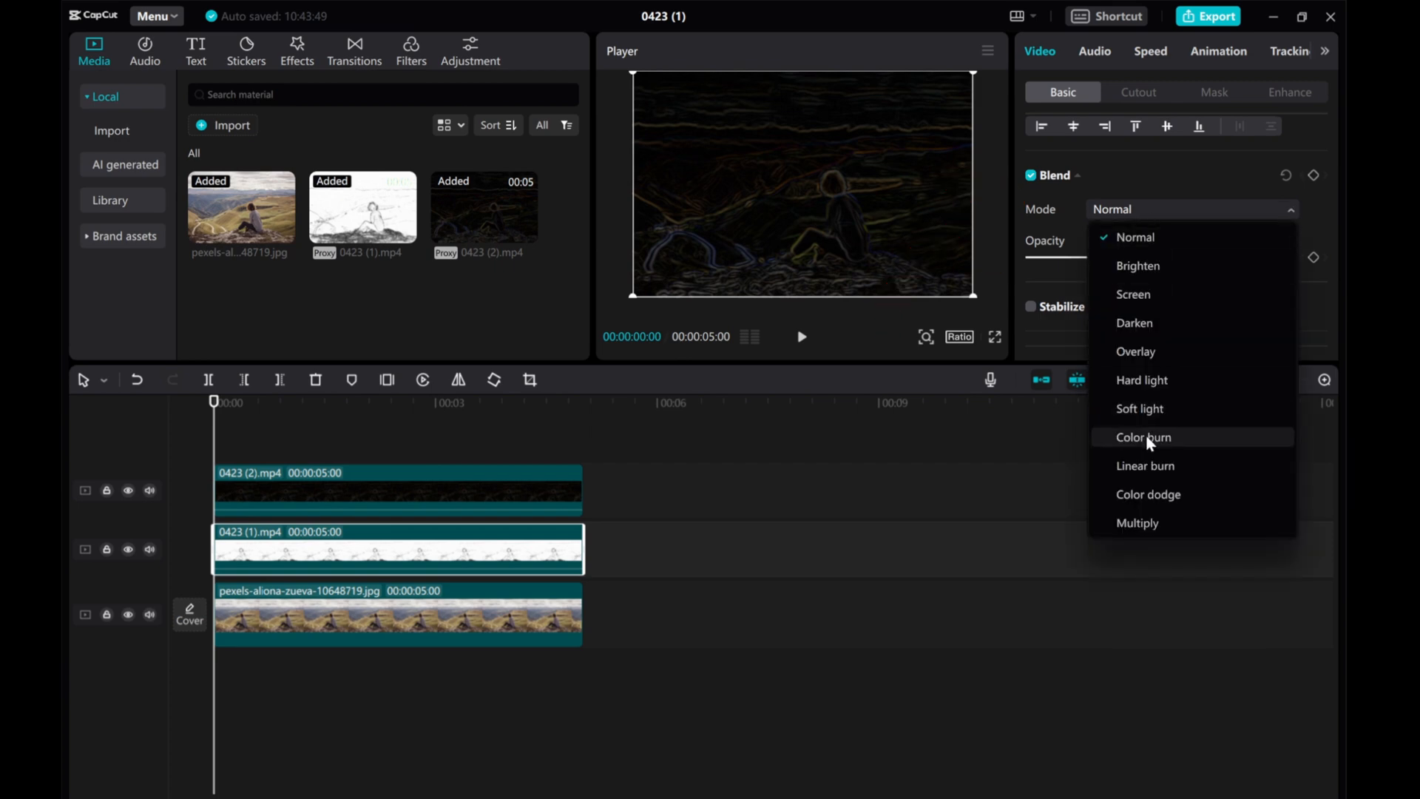
Blend the sketch video with Color burn at about 42% opacity.
{"action": "left_click", "coordinate": [1142, 436]}
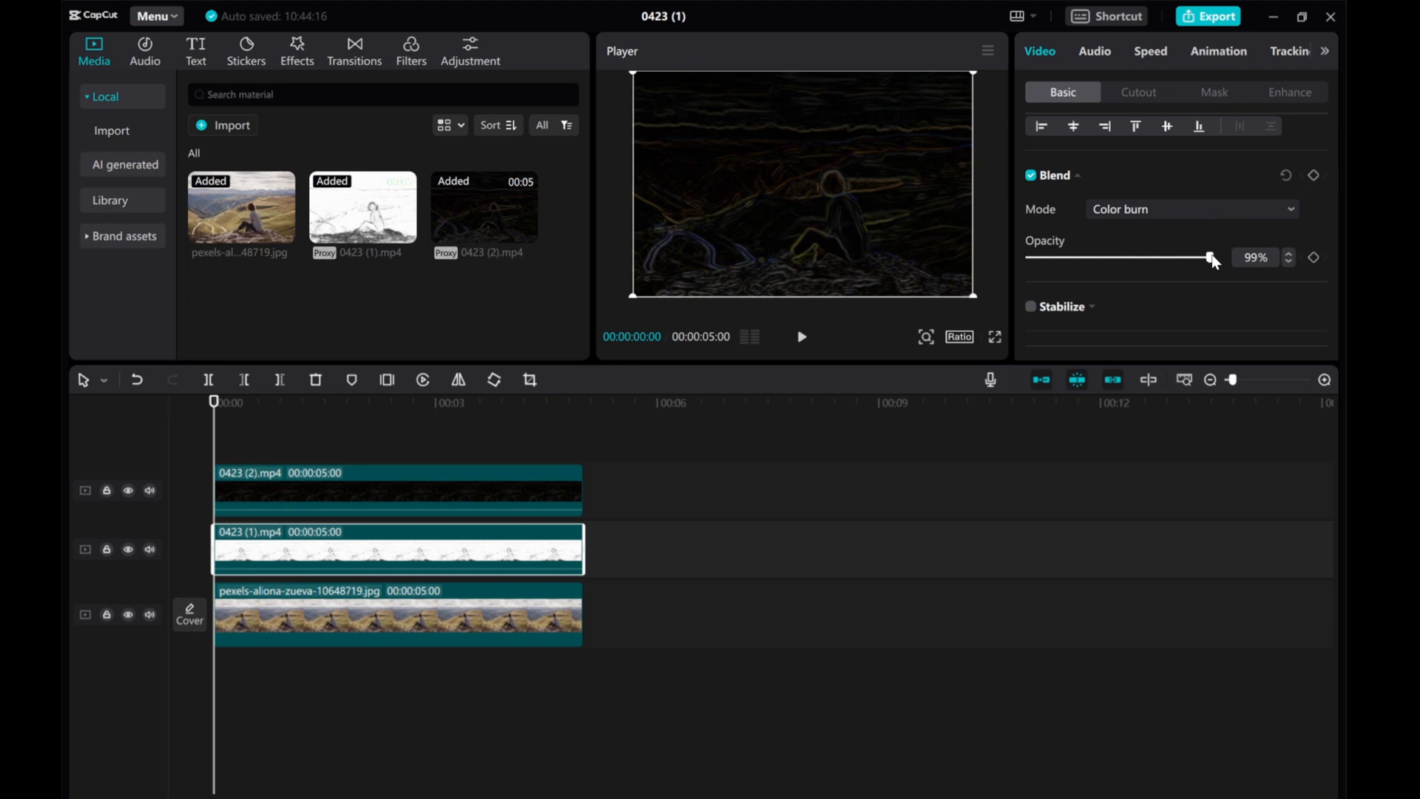
{"action": "left_click_drag", "start_coordinate": [1209, 257], "coordinate": [1103, 258]}
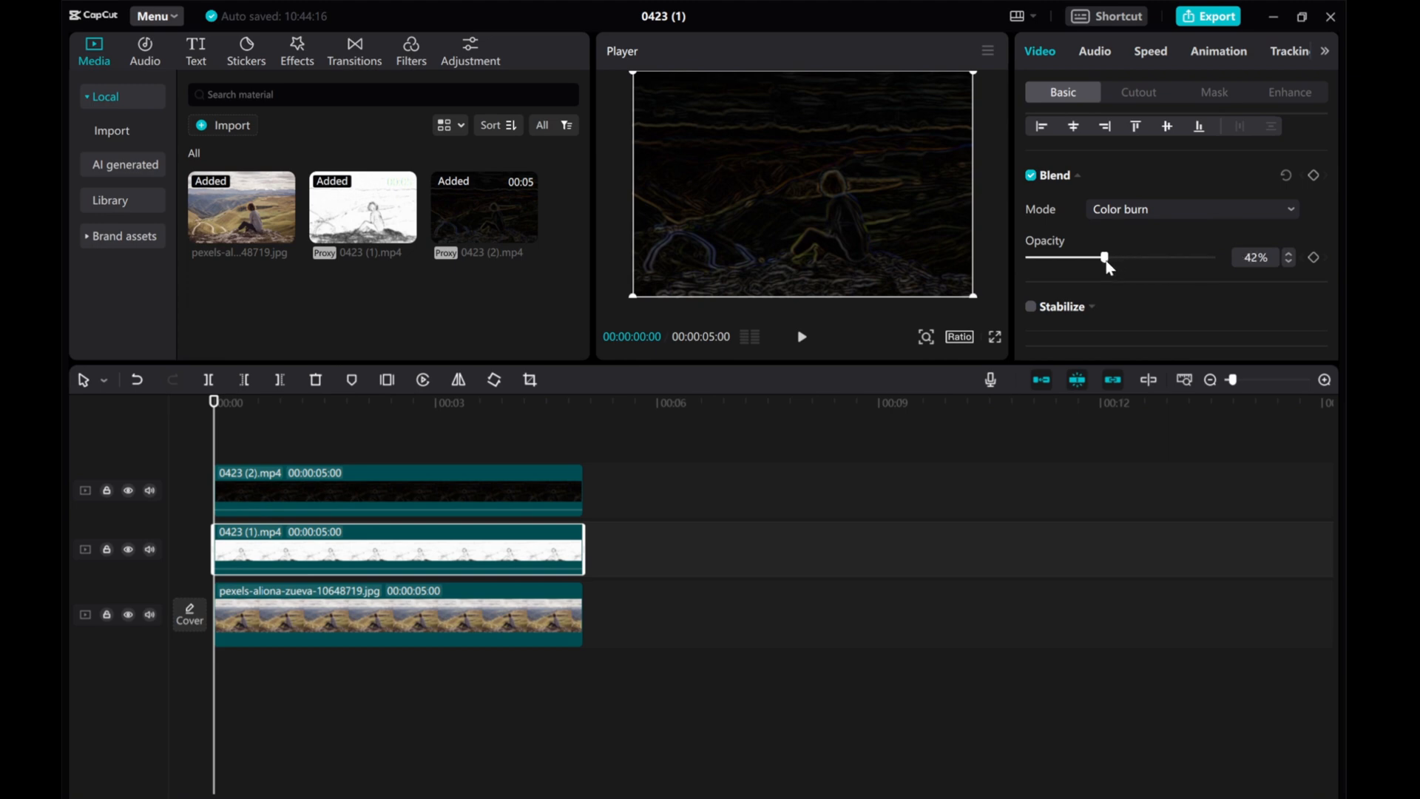
{"action": "left_click_drag", "start_coordinate": [1104, 258], "coordinate": [1090, 257]}
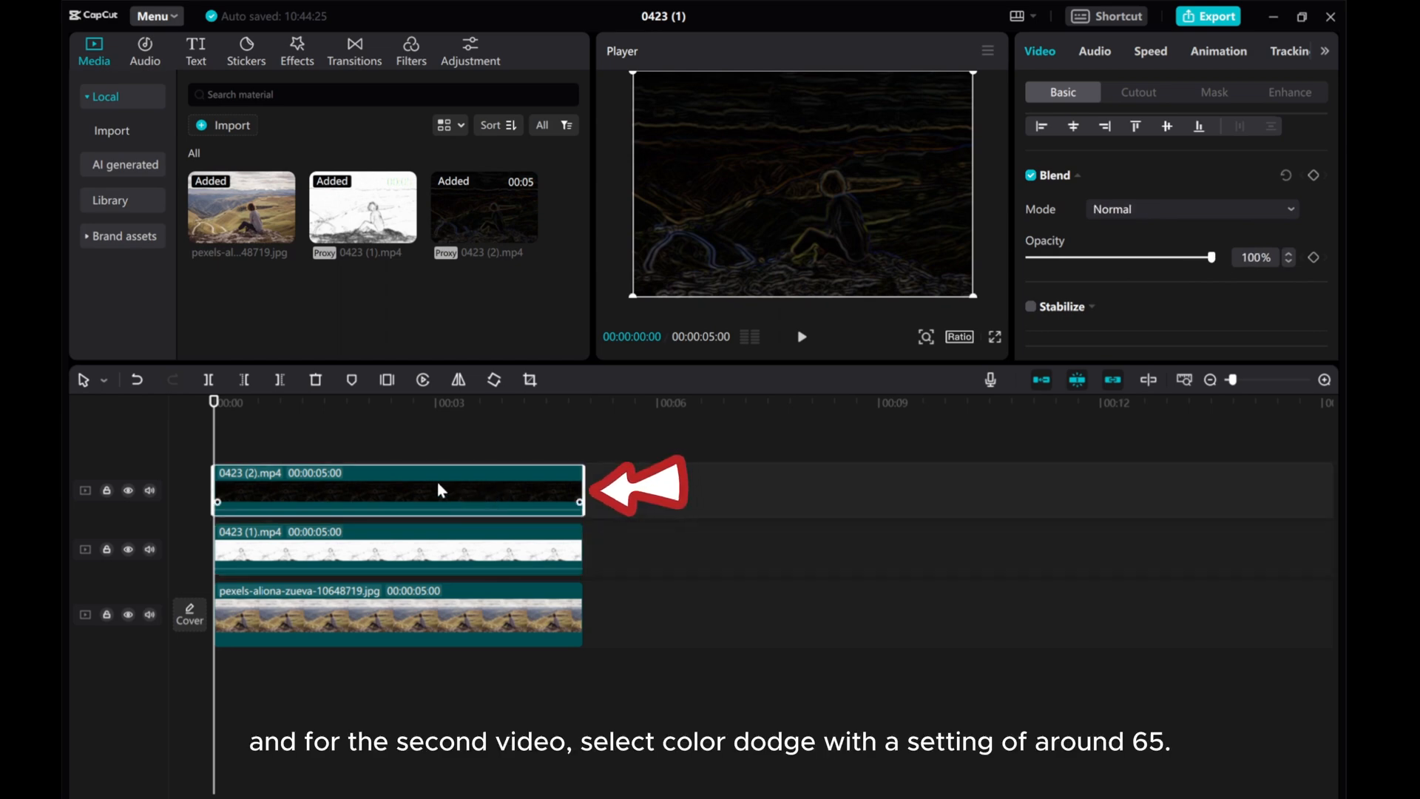
Blend the neon video with Color dodge at 65% opacity.
{"action": "left_click", "coordinate": [1191, 208]}
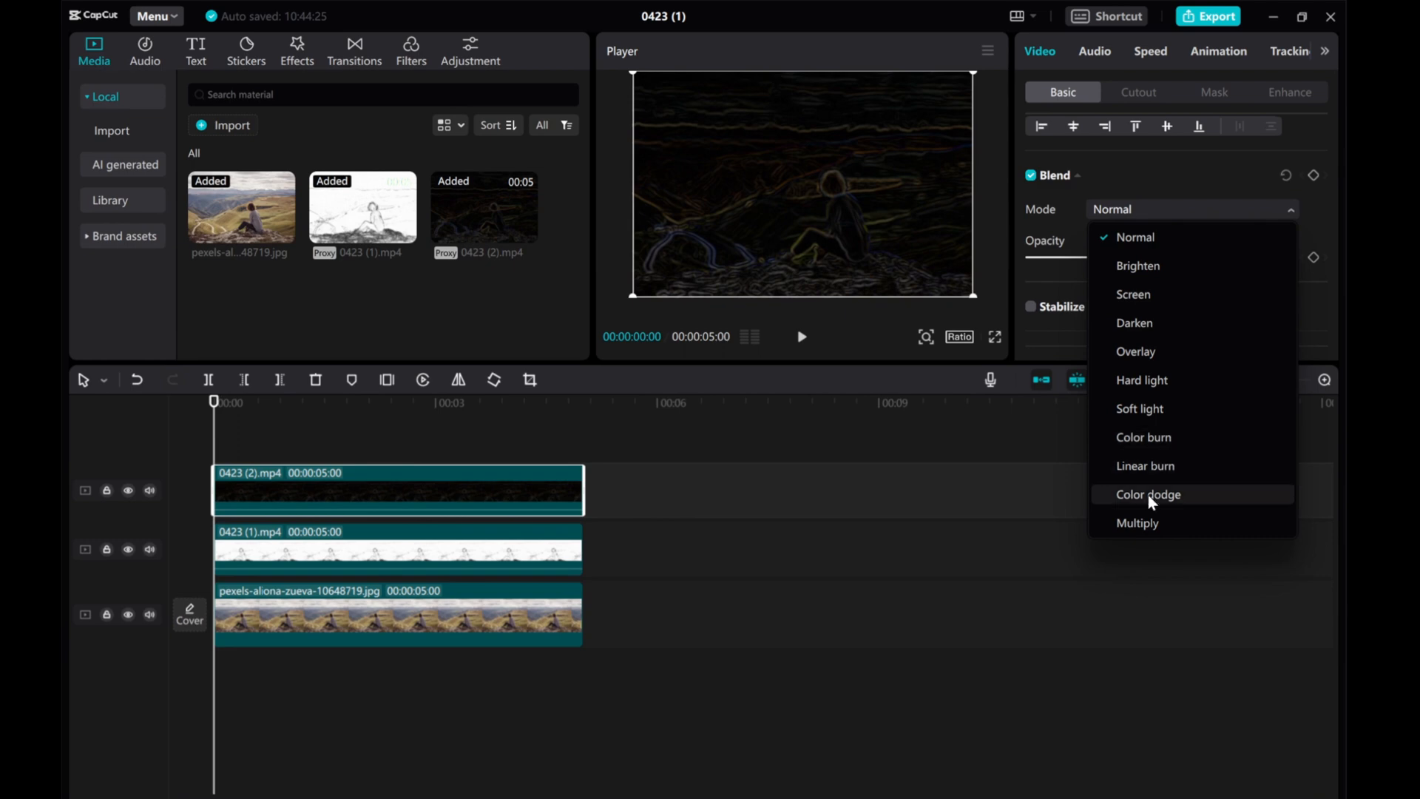
{"action": "left_click", "coordinate": [1148, 494]}
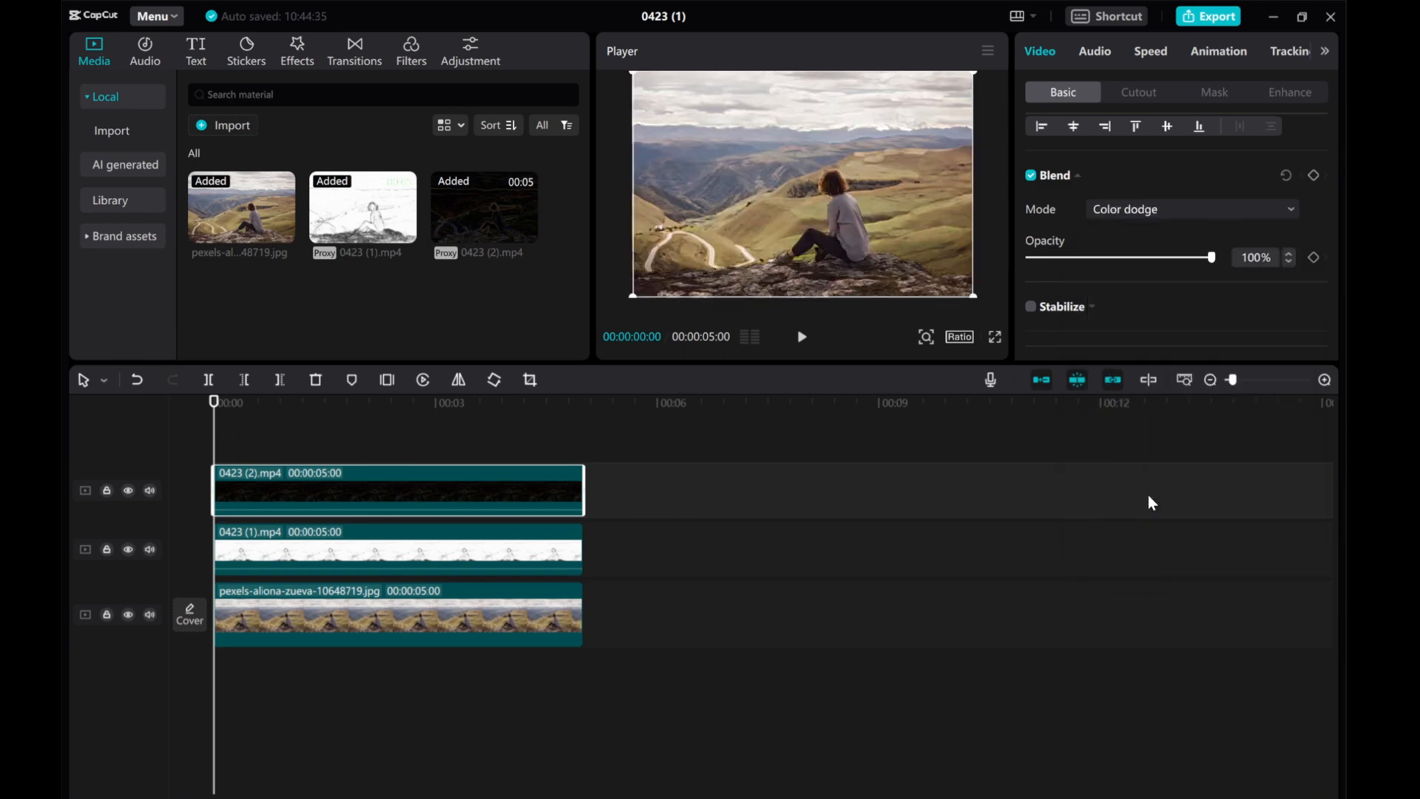
{"action": "left_click_drag", "start_coordinate": [1212, 258], "coordinate": [1176, 257]}
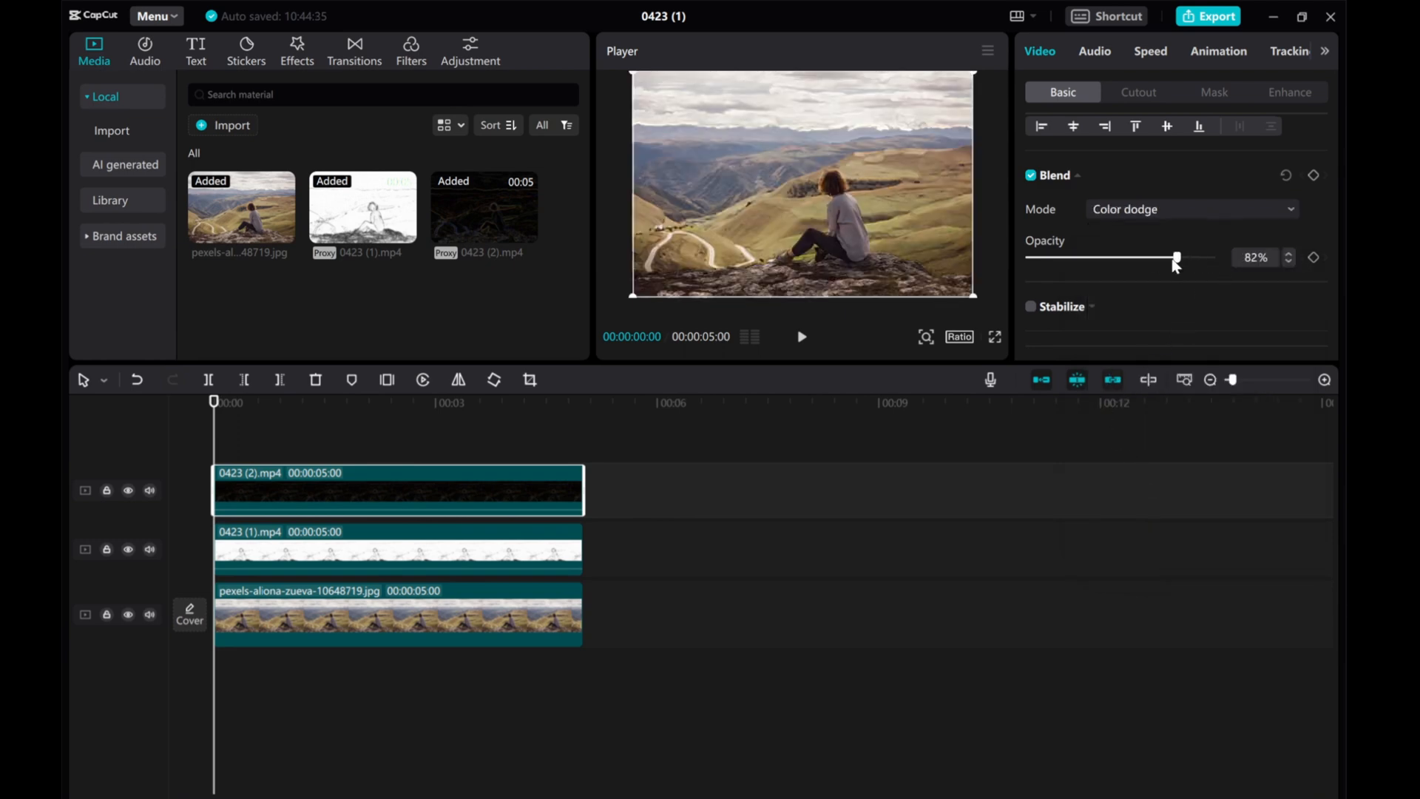
{"action": "left_click_drag", "start_coordinate": [1178, 258], "coordinate": [1144, 257]}
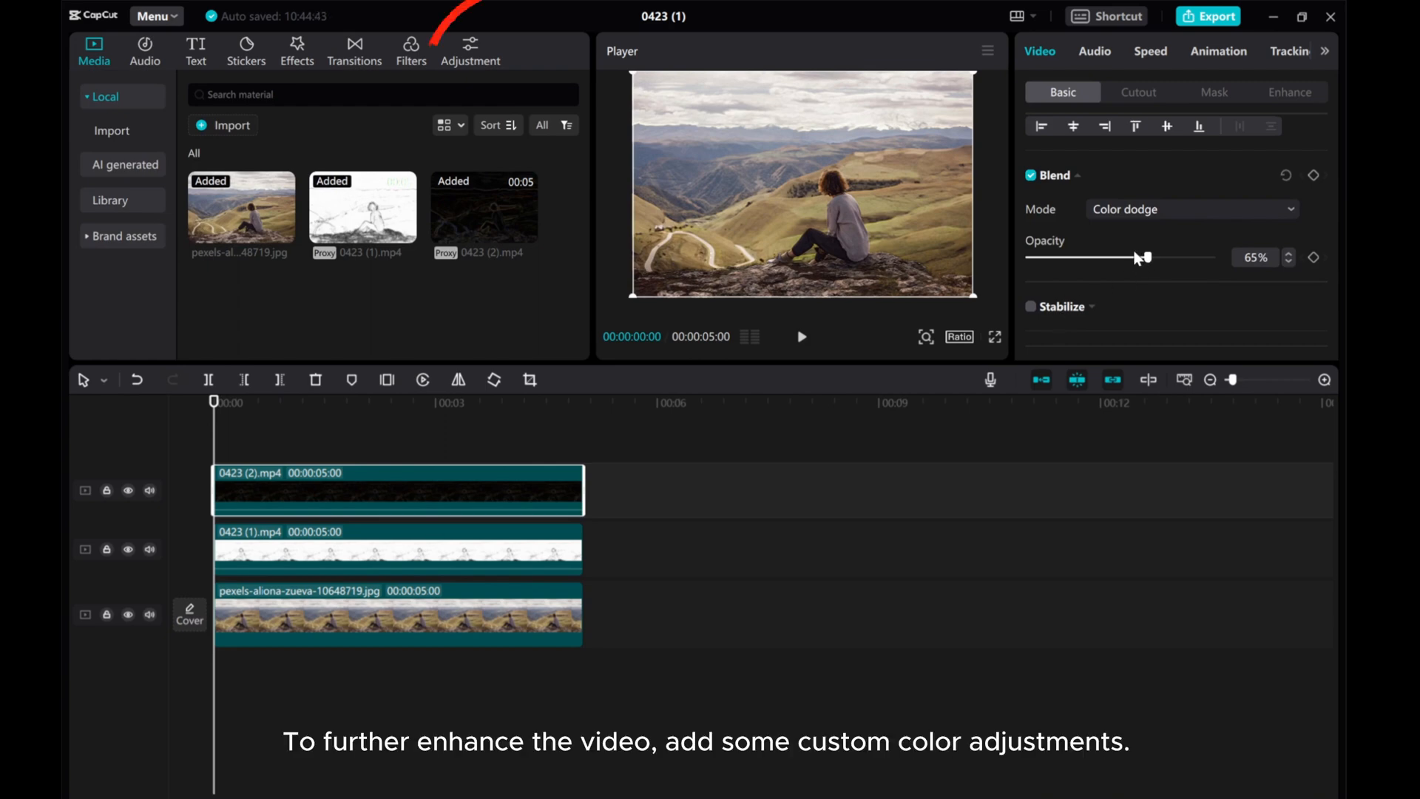
Add a custom adjustment layer and stretch it to cover all five seconds.
{"action": "left_click", "coordinate": [471, 52]}
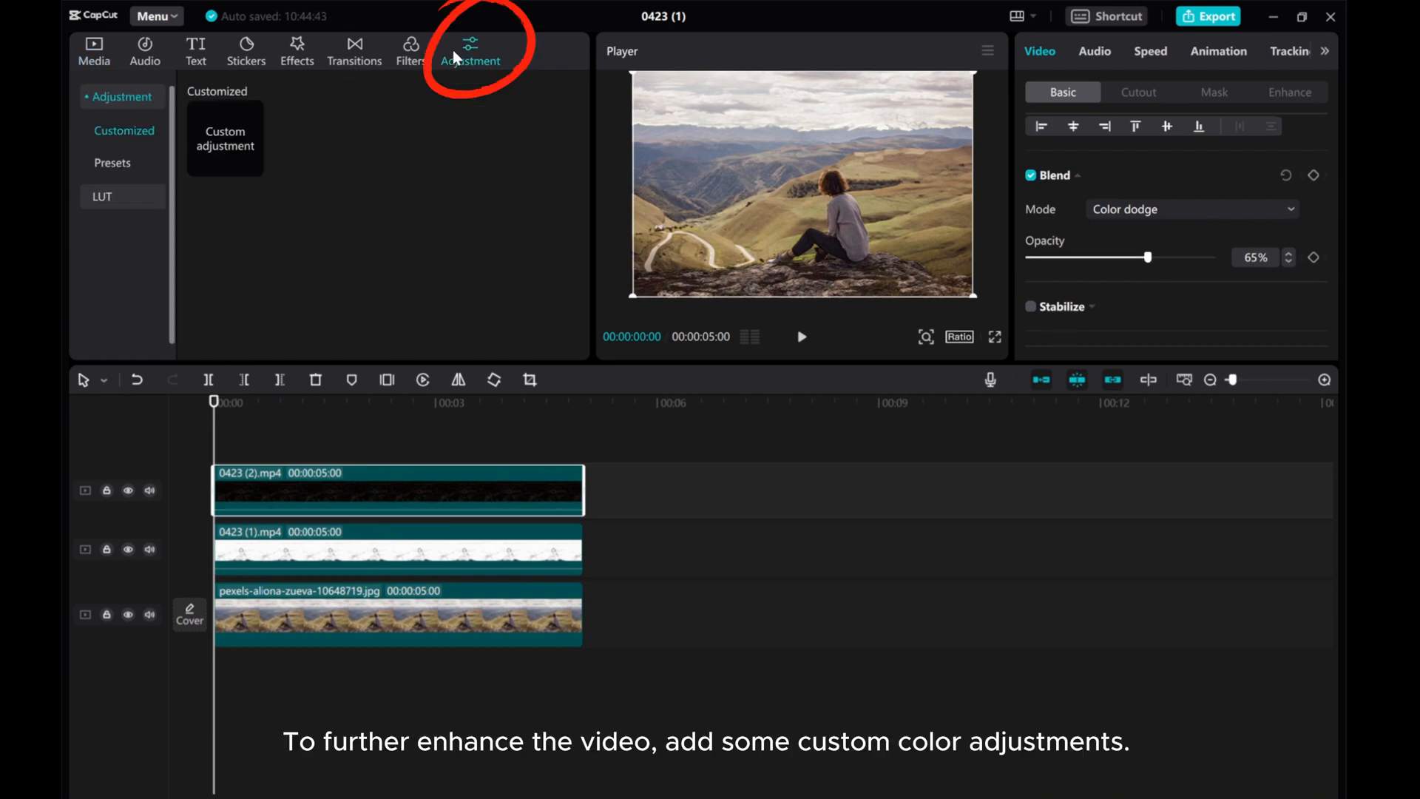
{"action": "left_click", "coordinate": [225, 137]}
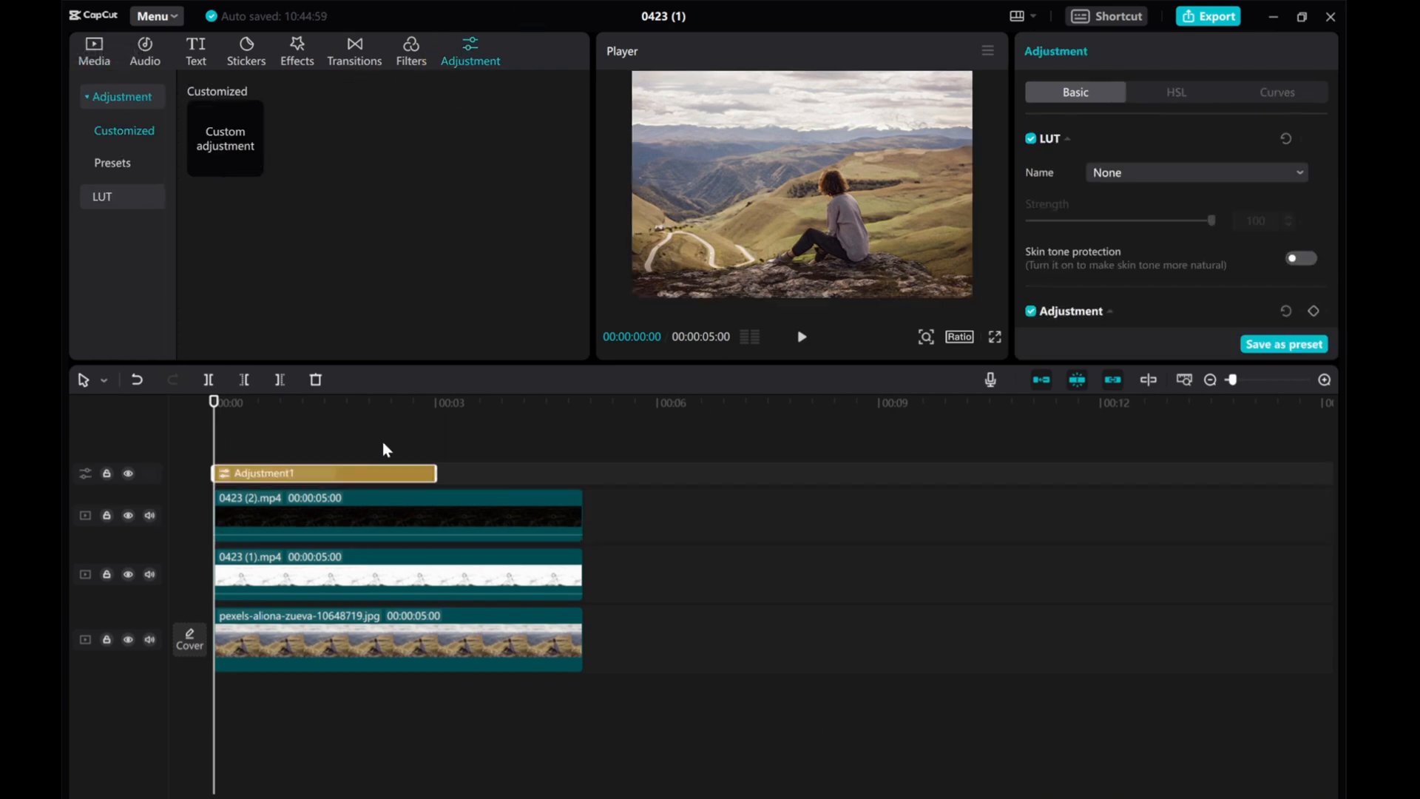
{"action": "left_click_drag", "start_coordinate": [435, 472], "coordinate": [585, 472]}
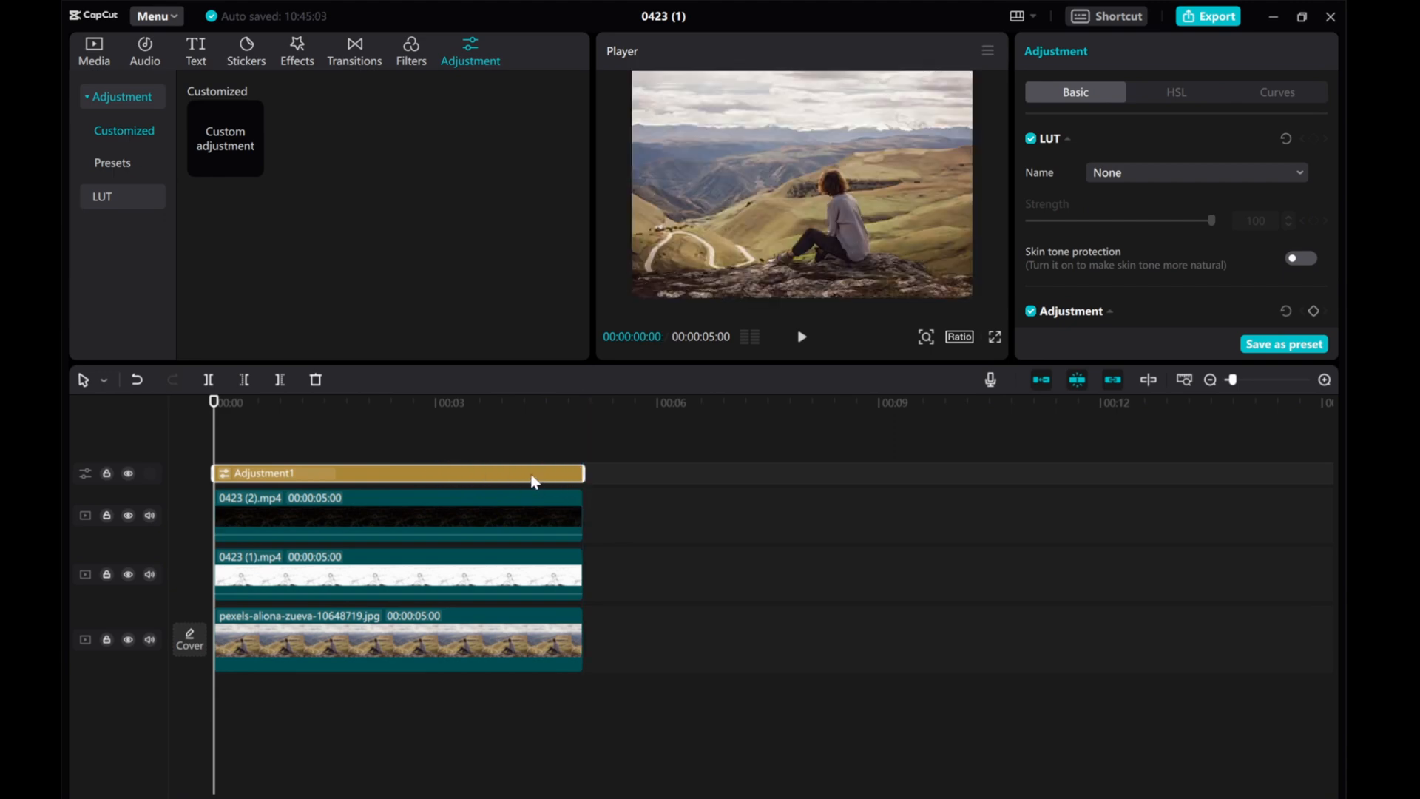
Set brightness 3, contrast 8, highlight 17, shadow -3, illumination 11 and sharpen 55.
{"action": "scroll", "scroll_direction": "down", "scroll_amount": 3}
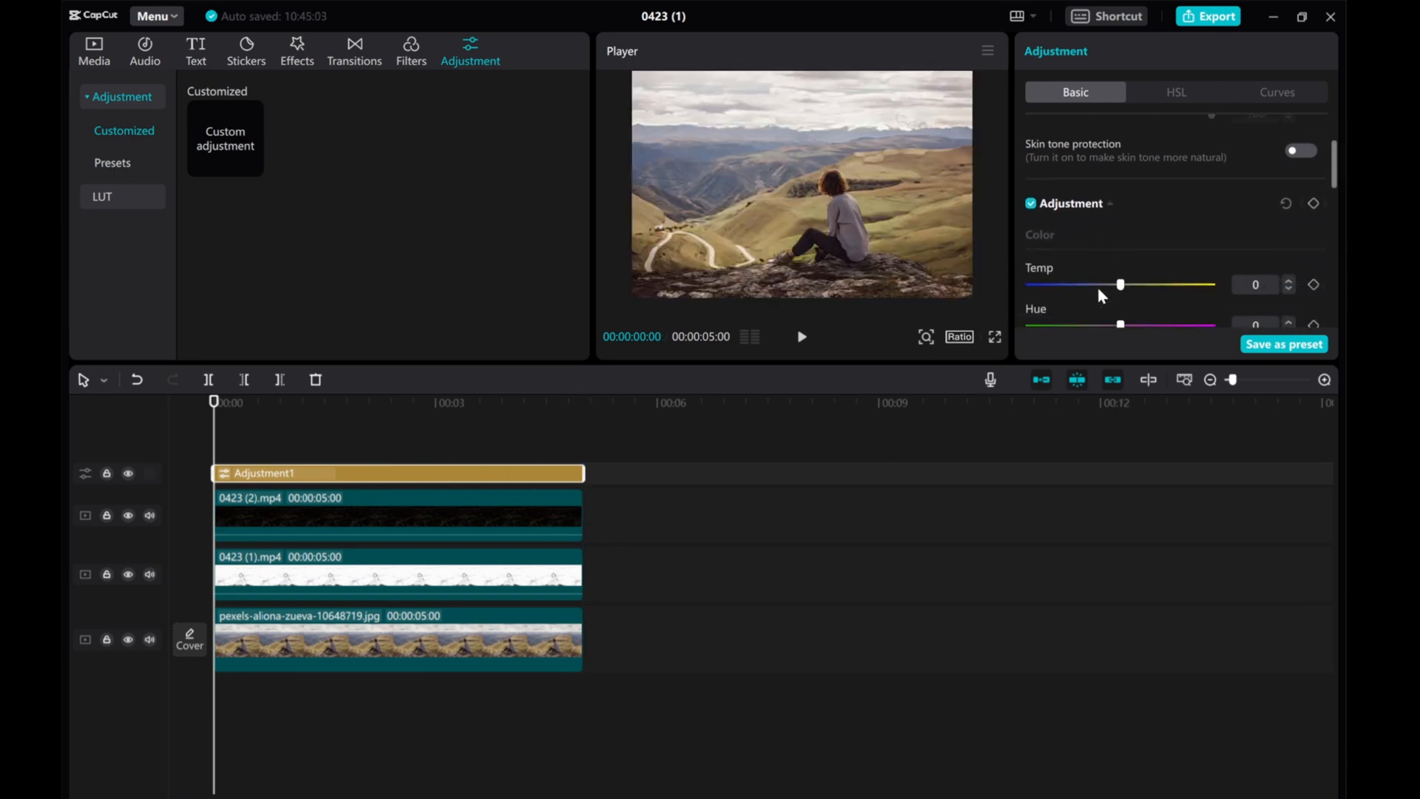
{"action": "scroll", "scroll_direction": "down", "scroll_amount": 3}
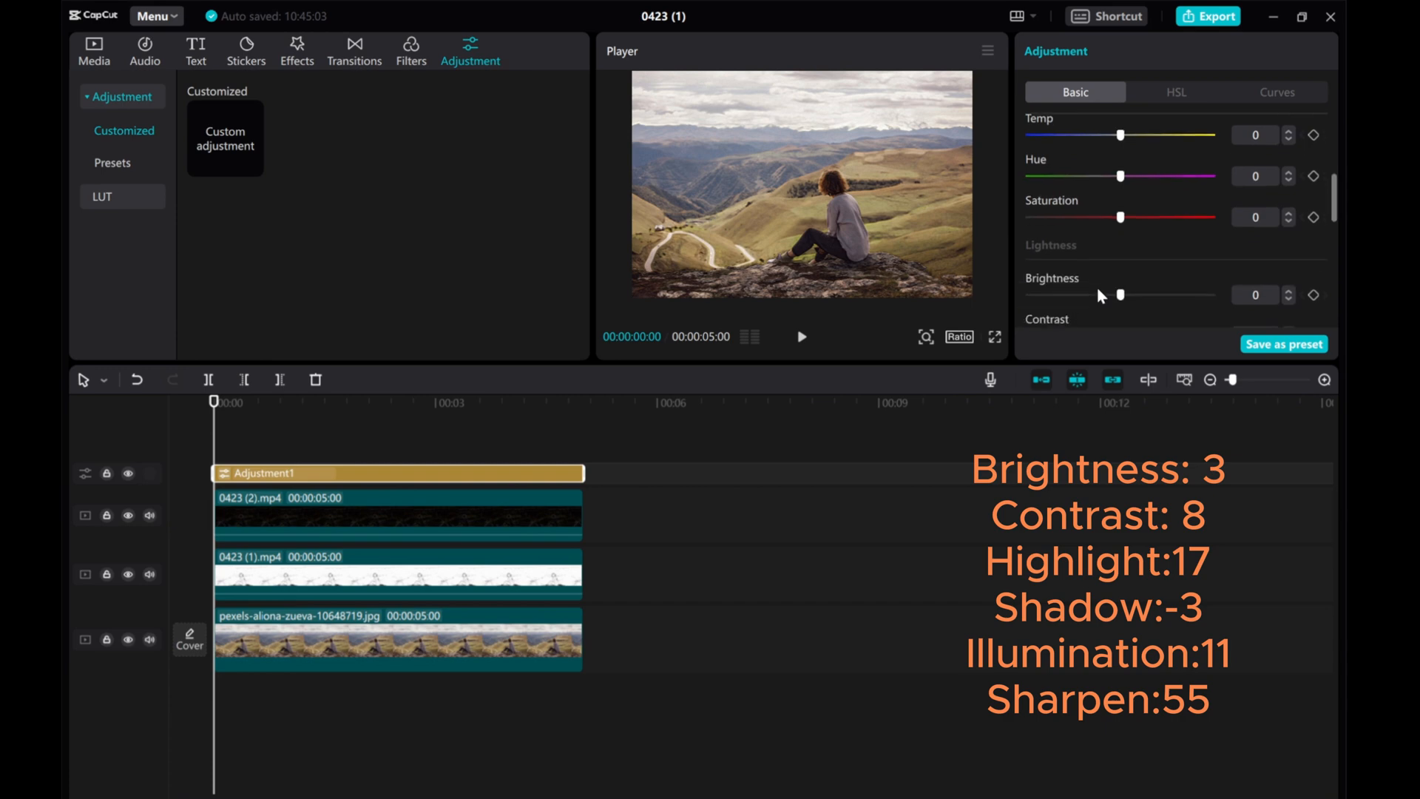
{"action": "scroll", "scroll_direction": "down", "scroll_amount": 3}
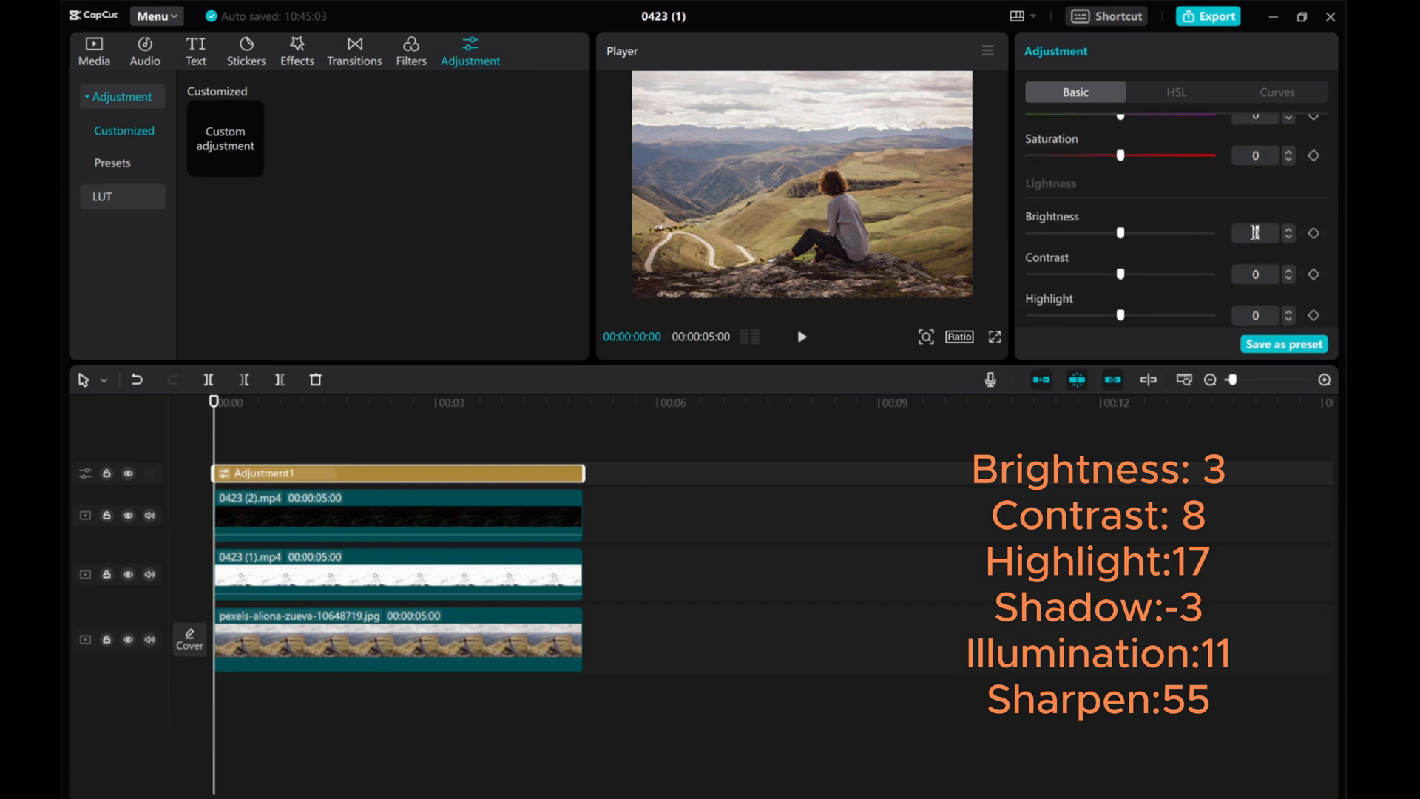
{"action": "left_click_drag", "start_coordinate": [1120, 233], "coordinate": [1124, 232]}
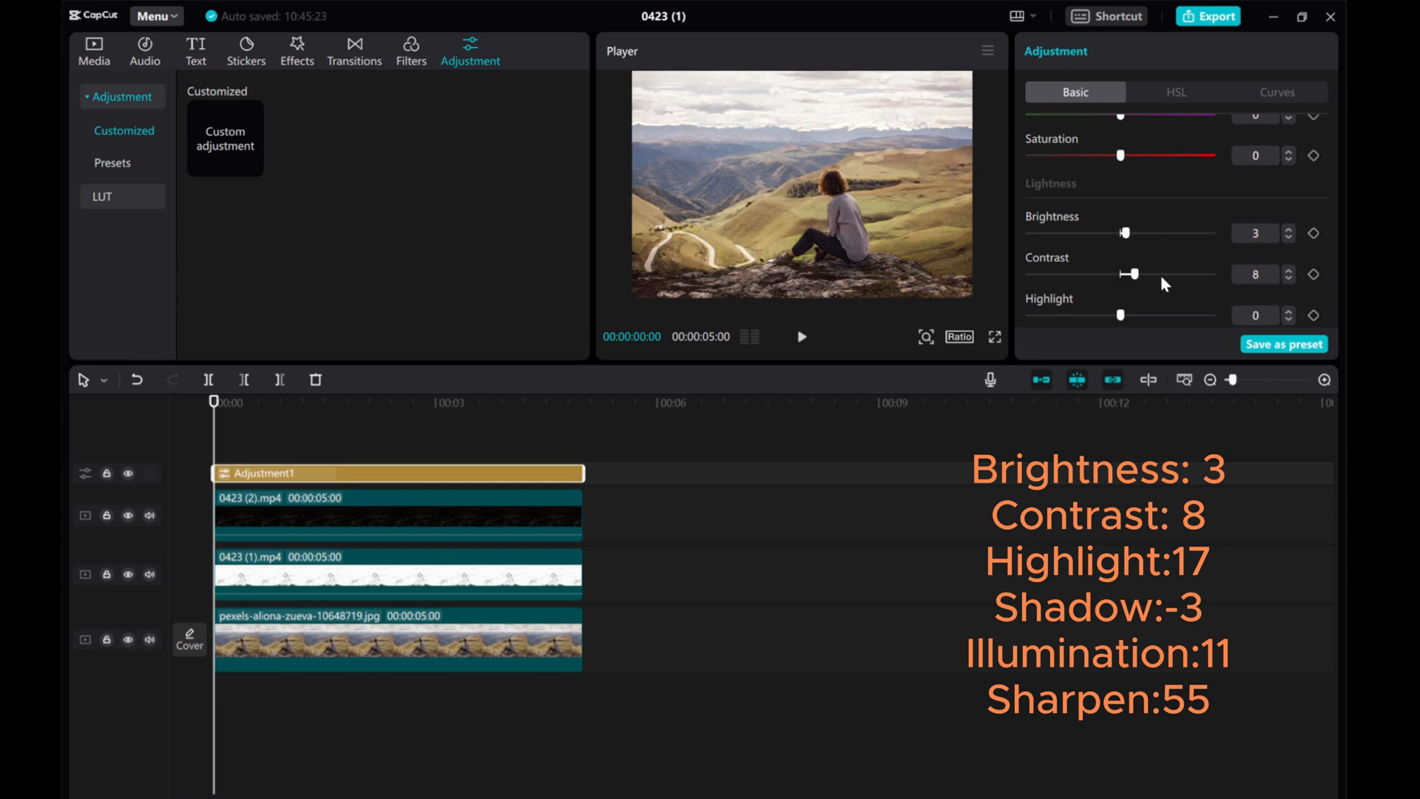
{"action": "scroll", "scroll_direction": "down", "scroll_amount": 3}
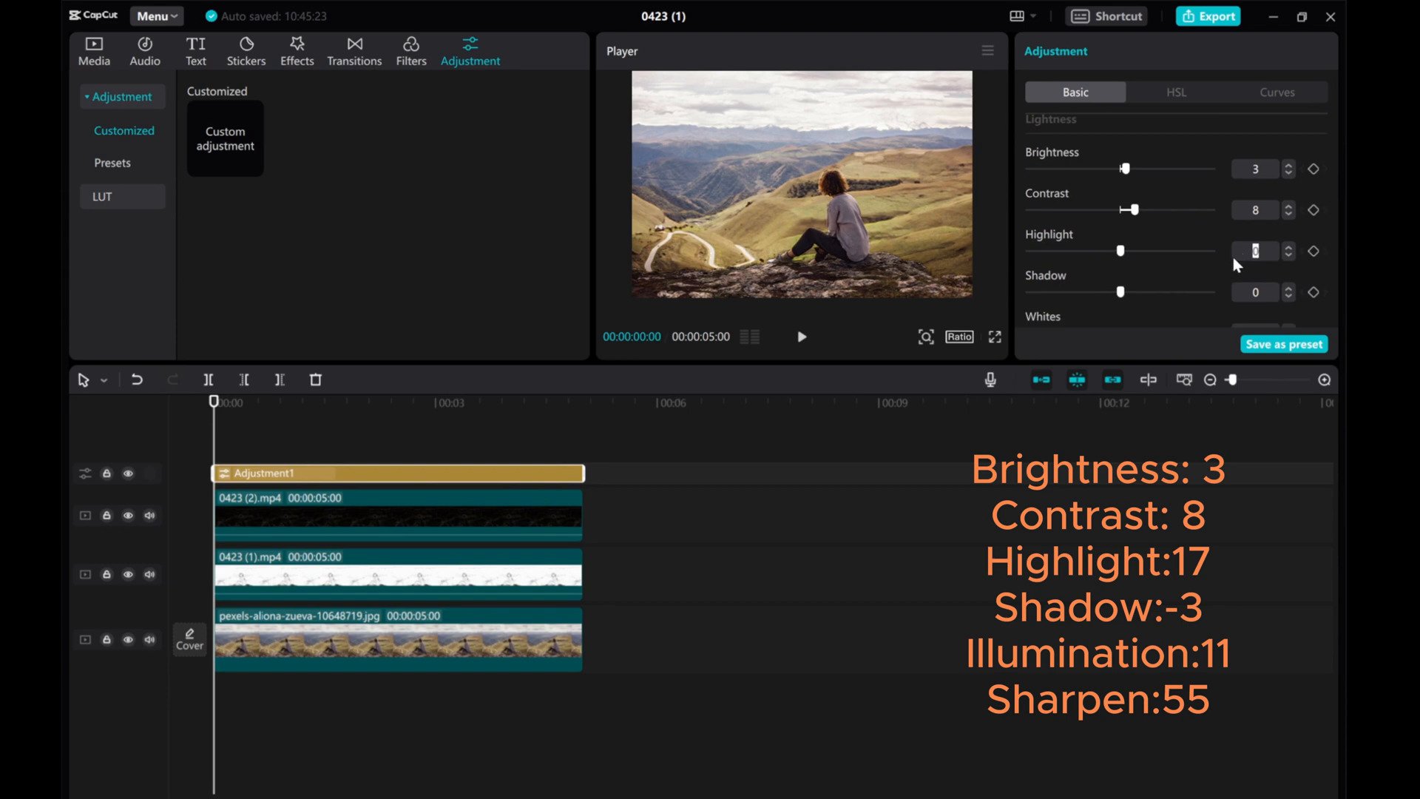
{"action": "left_click_drag", "start_coordinate": [1121, 252], "coordinate": [1153, 252]}
{"action": "type", "text": "-3"}
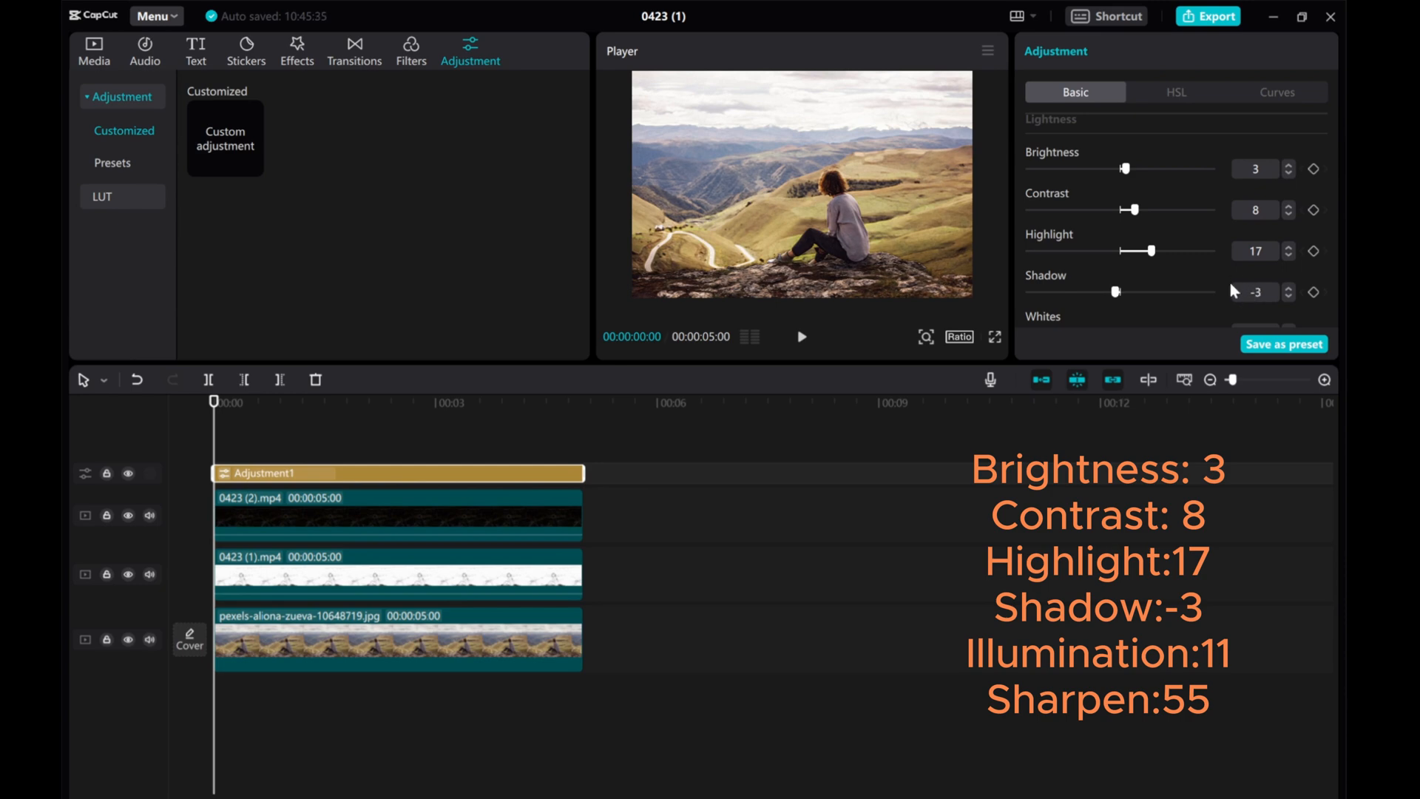
{"action": "scroll", "scroll_direction": "down", "scroll_amount": 3}
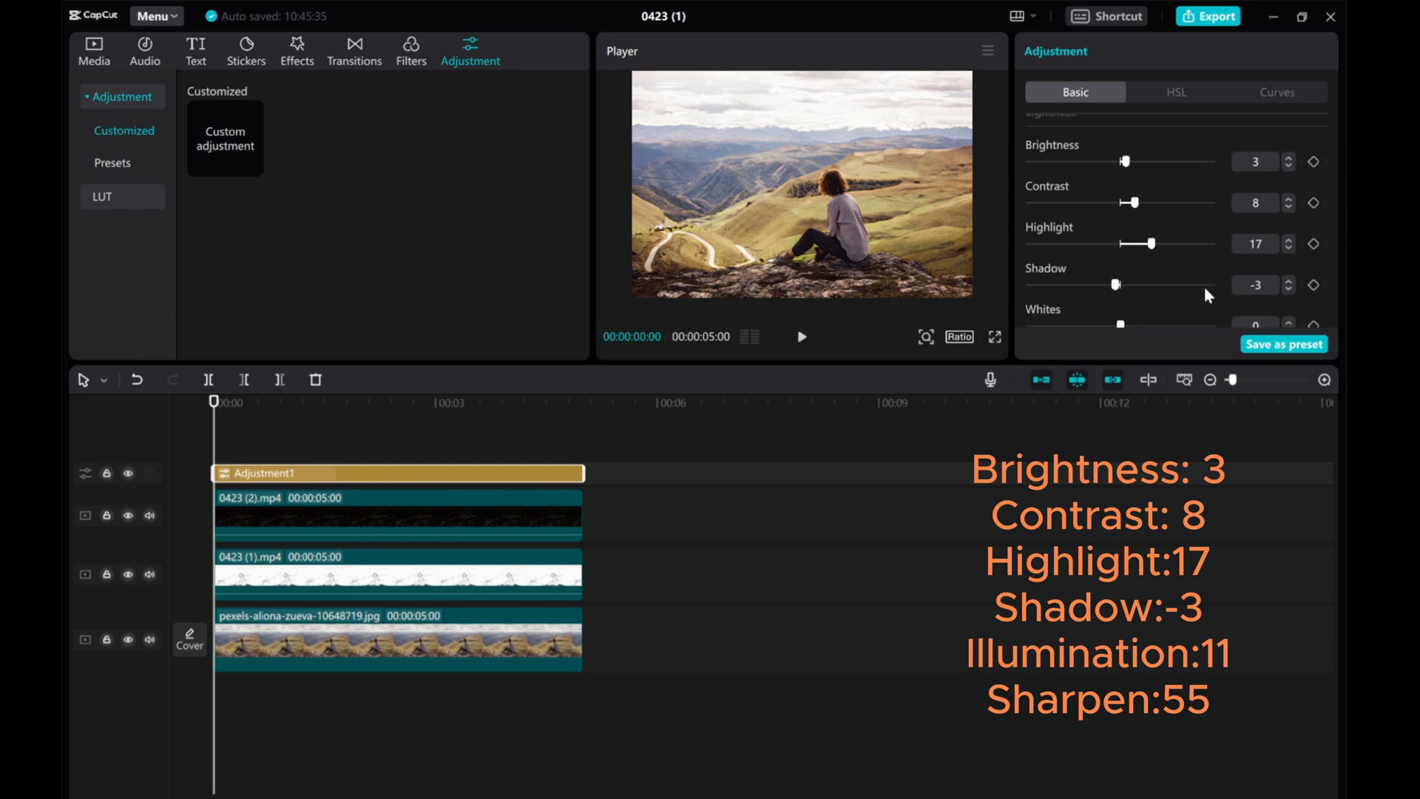
{"action": "scroll", "scroll_direction": "down", "scroll_amount": 3}
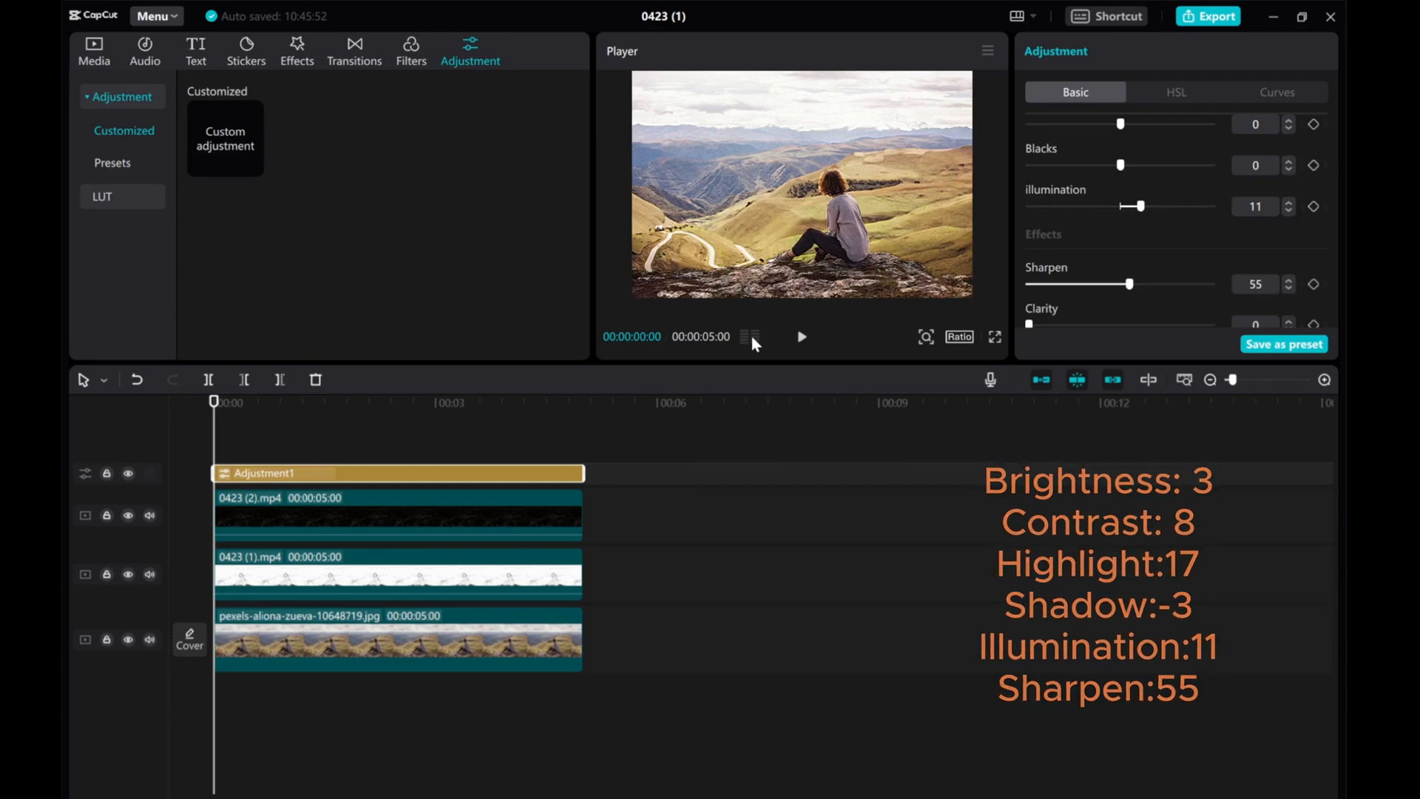
Hide and show the adjustment layer to compare the grade, then bring up actions for the stacked clips.
{"action": "left_click", "coordinate": [127, 473]}
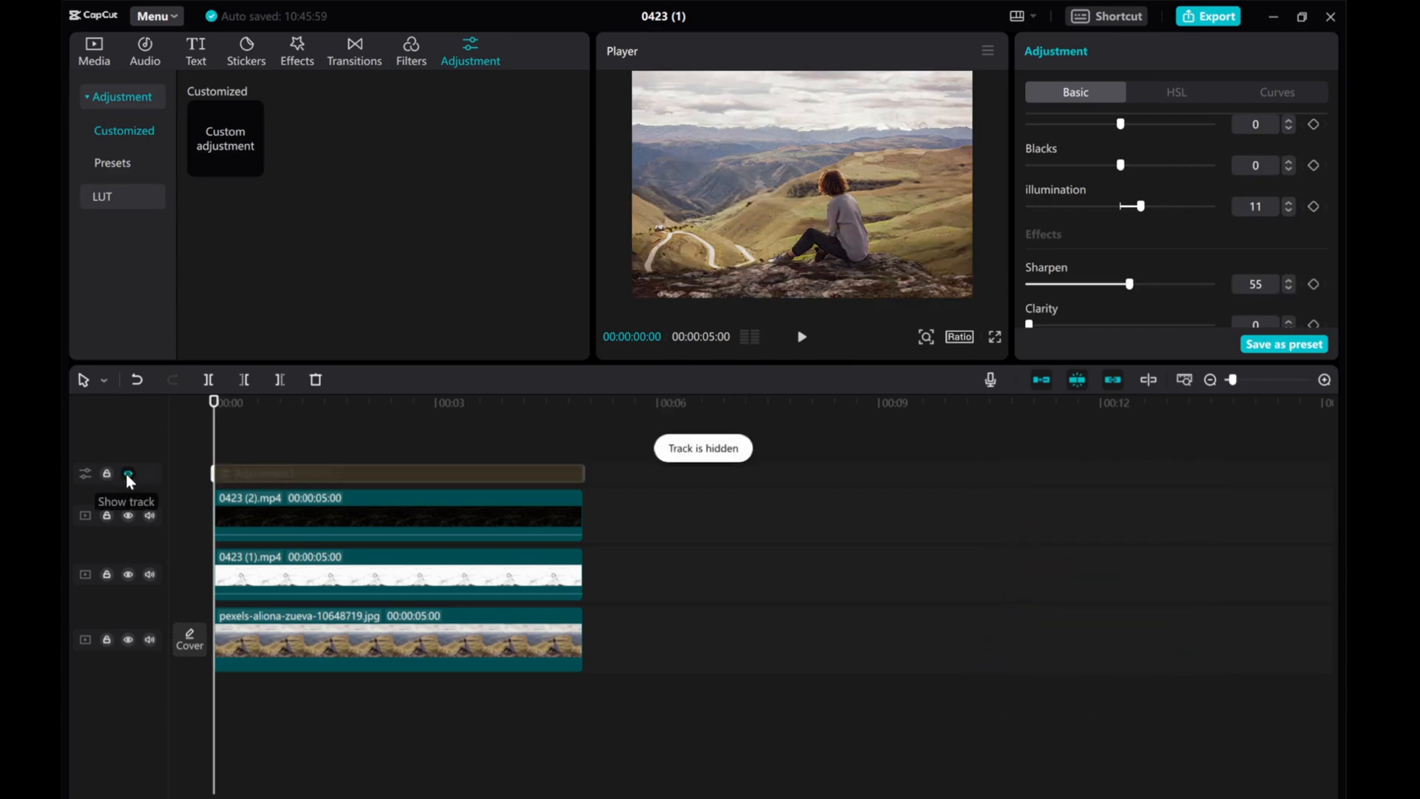
{"action": "left_click", "coordinate": [127, 475]}
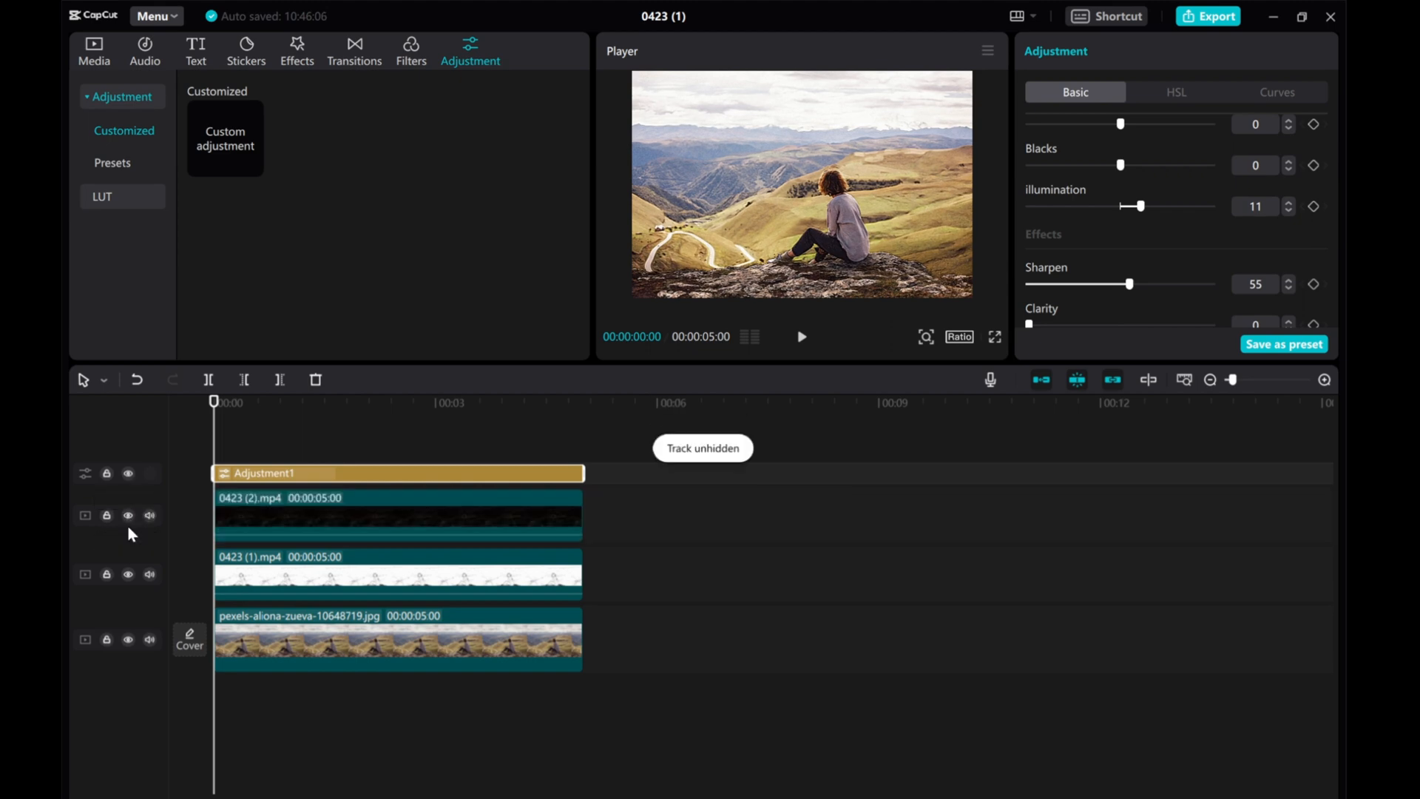
{"action": "left_click", "coordinate": [127, 473]}
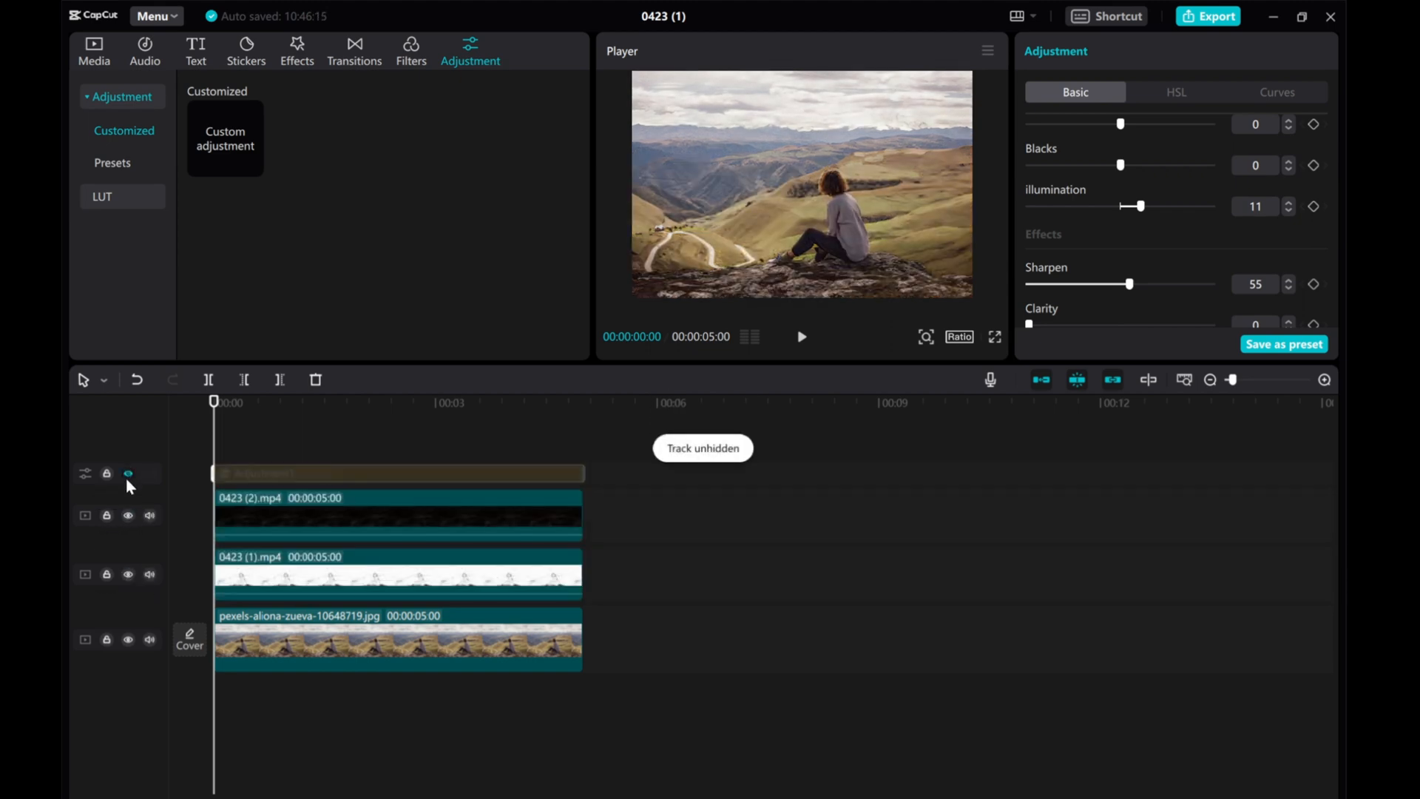
{"action": "right_click", "coordinate": [398, 473]}
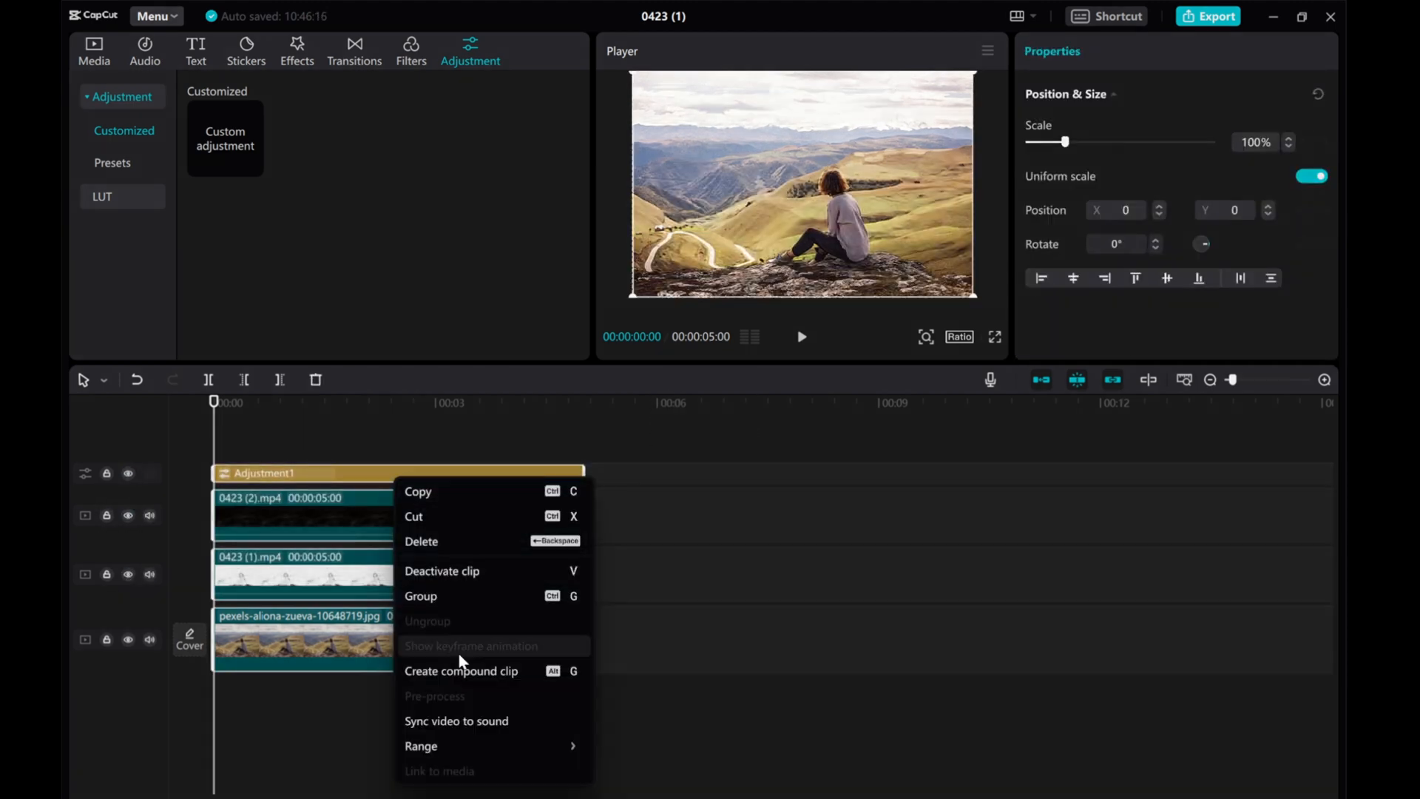
Create a compound clip from the graded layers and add the original photo above it.
{"action": "left_click", "coordinate": [461, 670]}
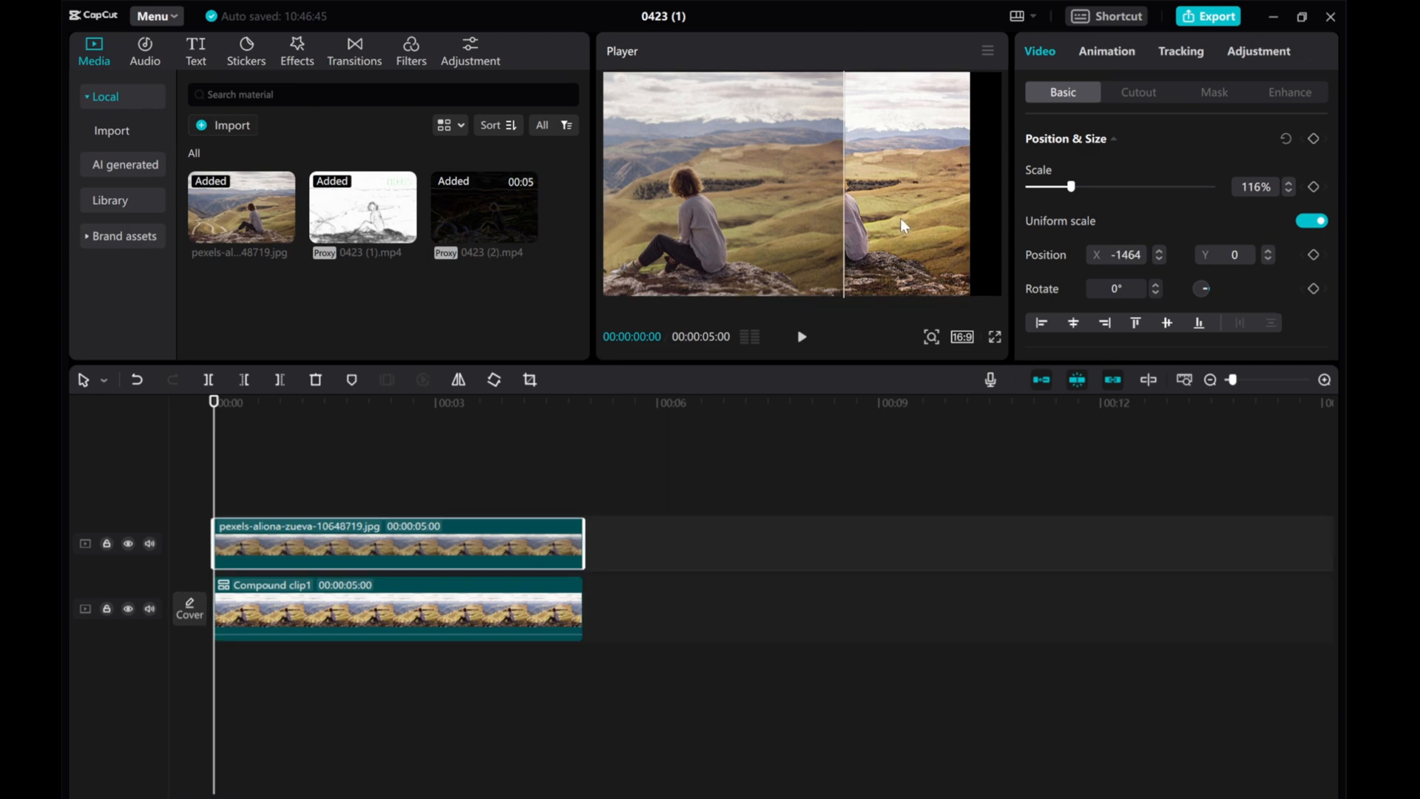
{"action": "left_click", "coordinate": [397, 608]}
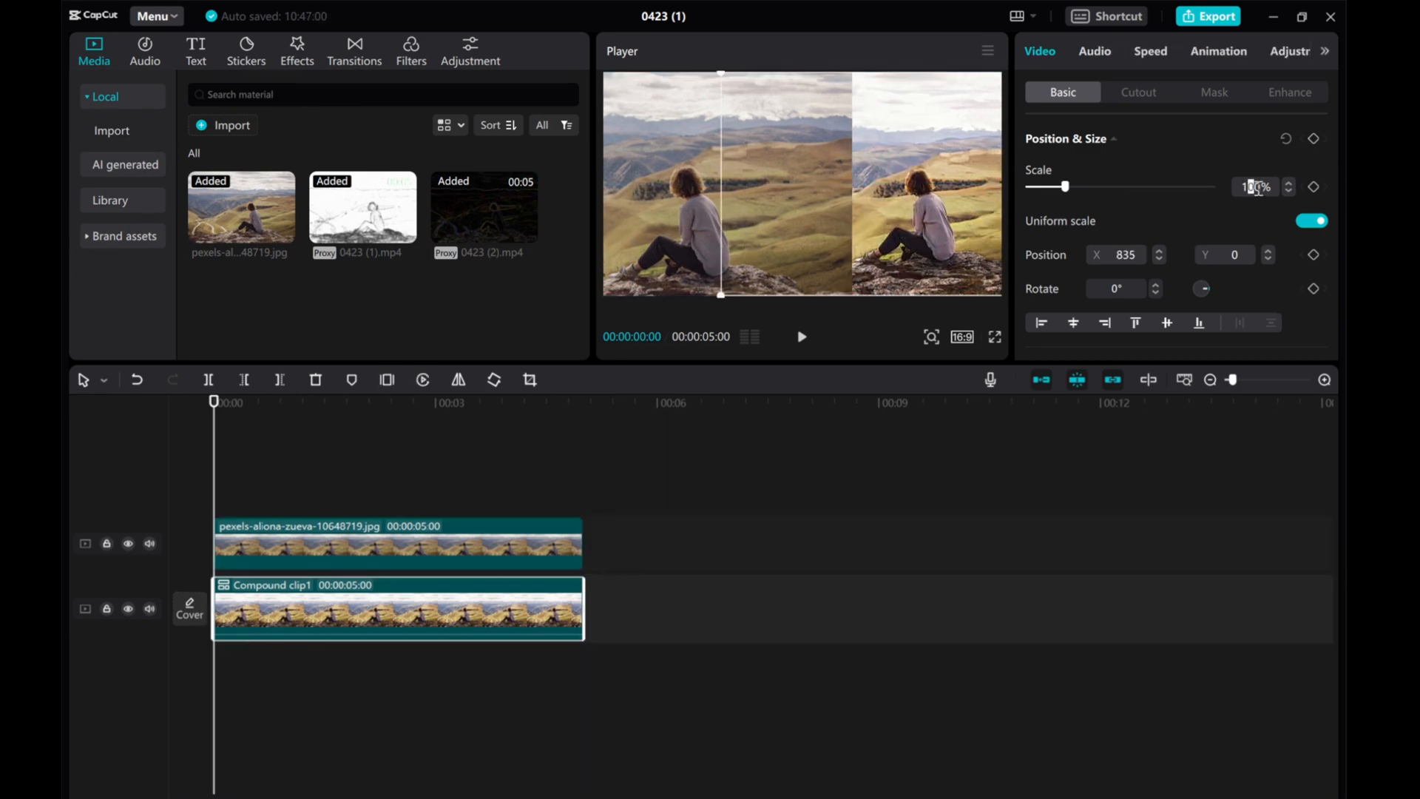
{"action": "left_click", "coordinate": [1213, 91]}
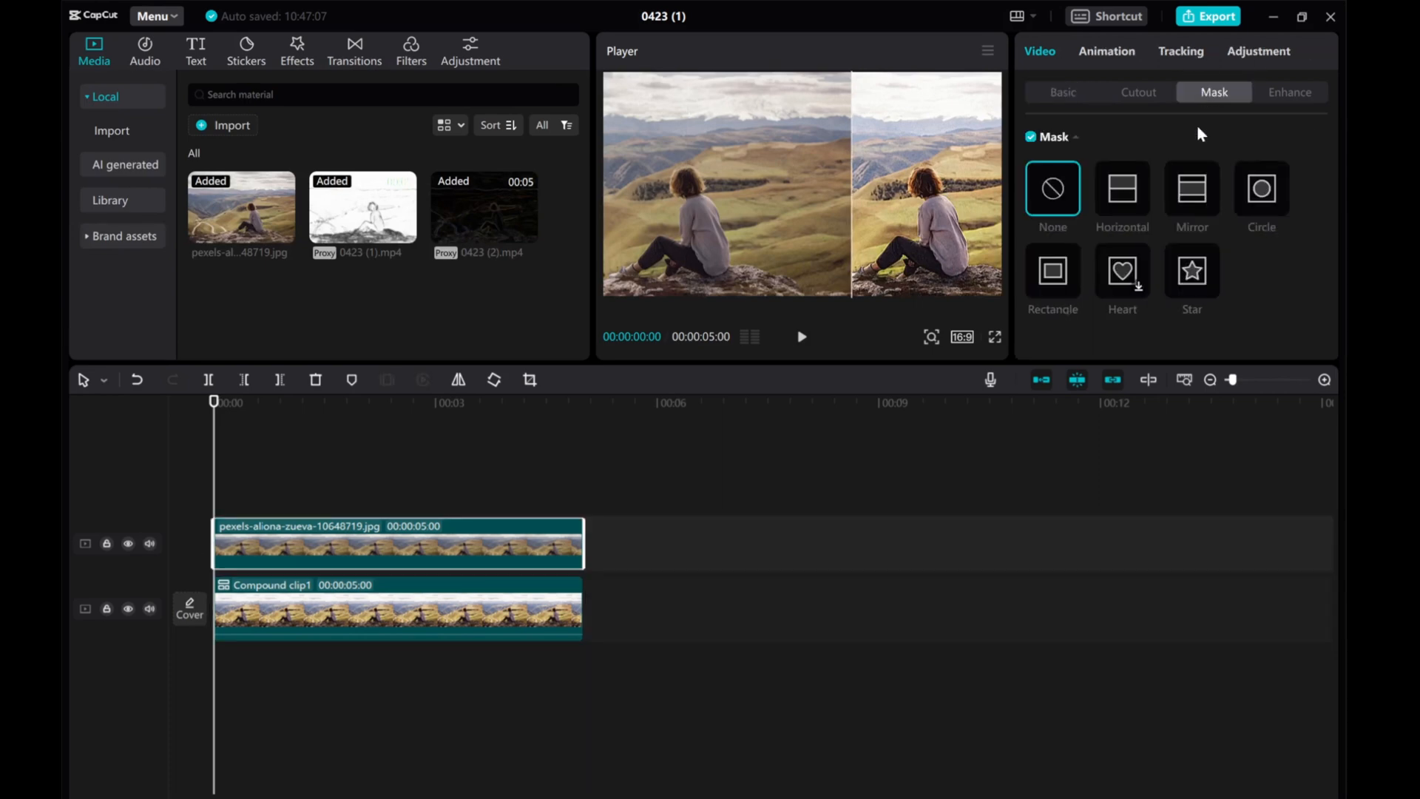
{"action": "left_click", "coordinate": [1121, 191]}
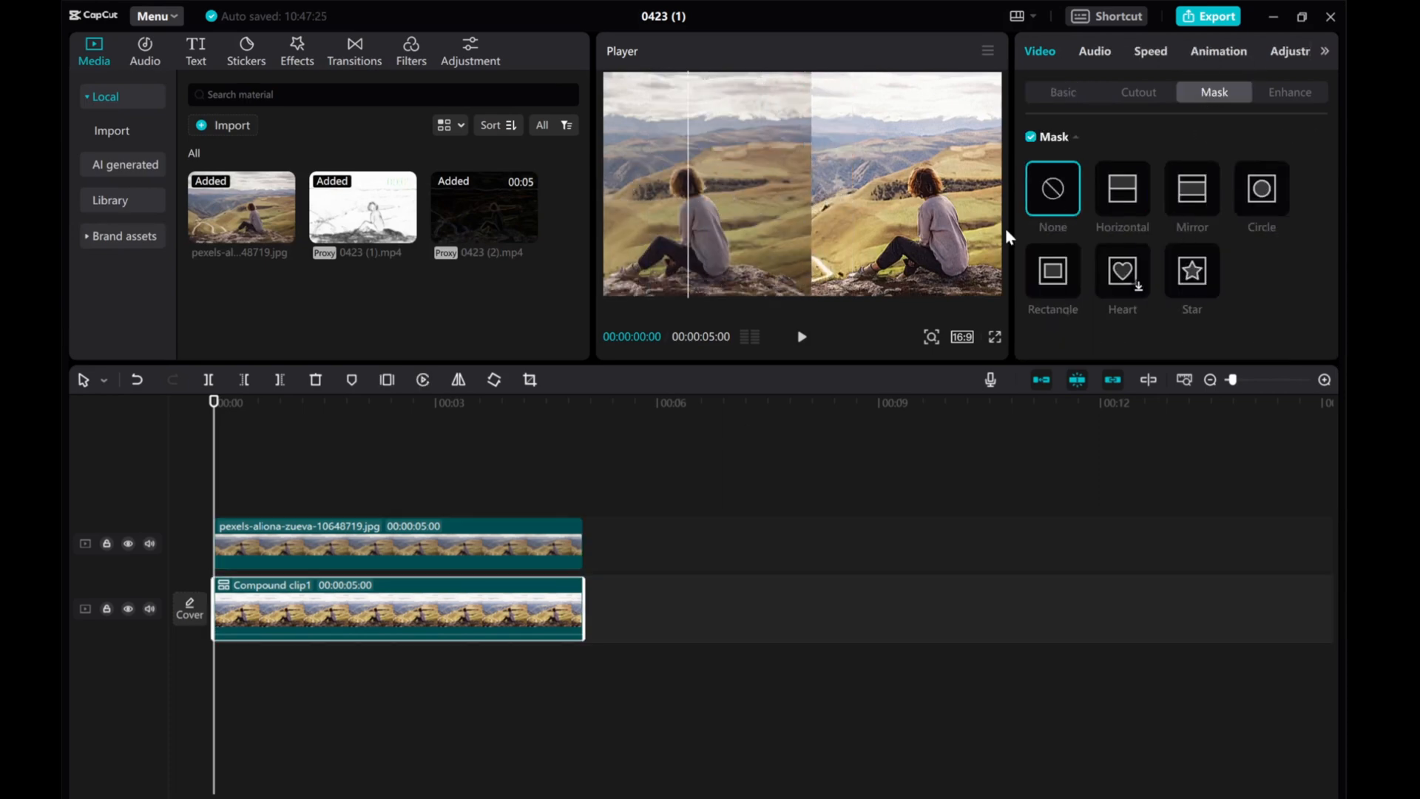
Apply a Horizontal mask to the photo for a side-by-side before/after split and preview it.
{"action": "left_click", "coordinate": [1121, 188]}
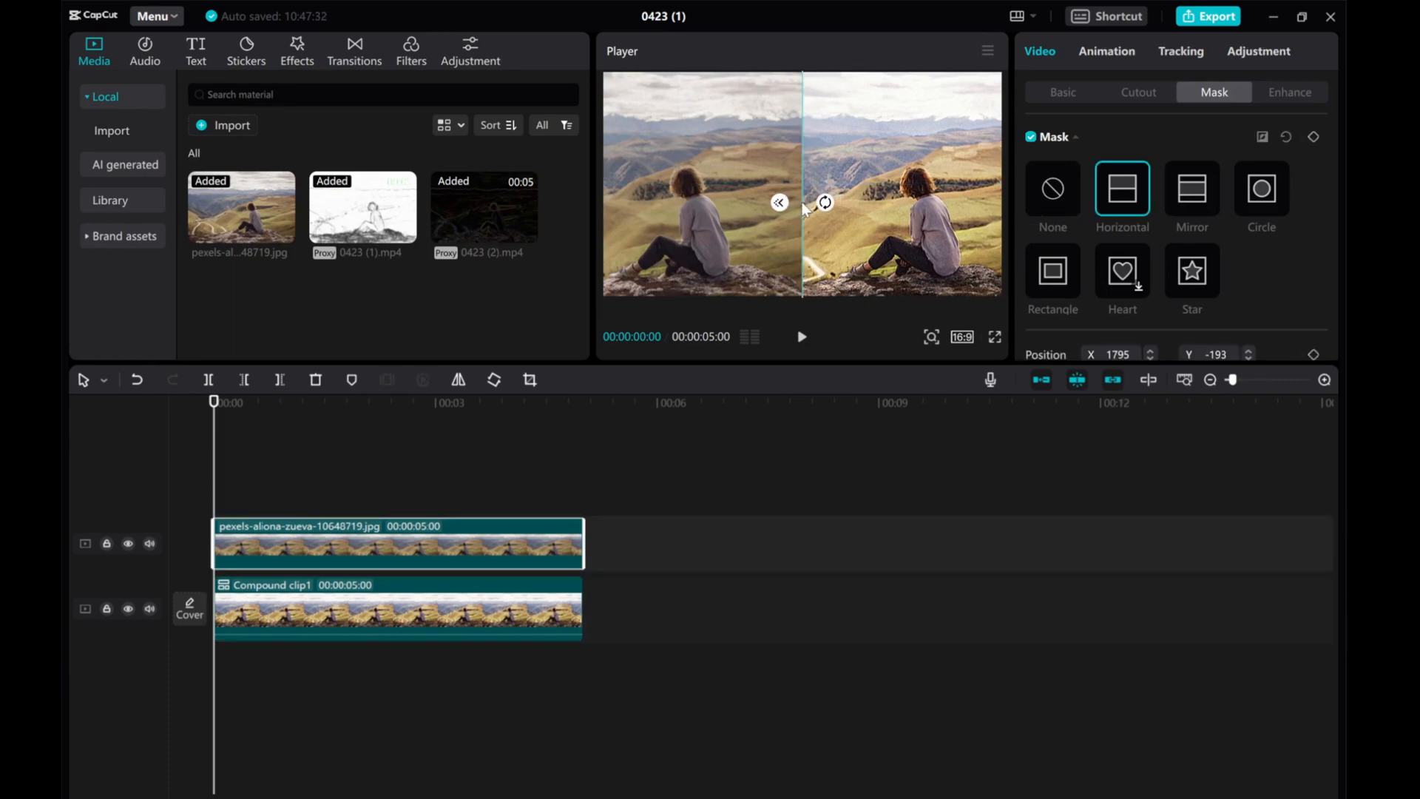
{"action": "left_click", "coordinate": [1052, 190]}
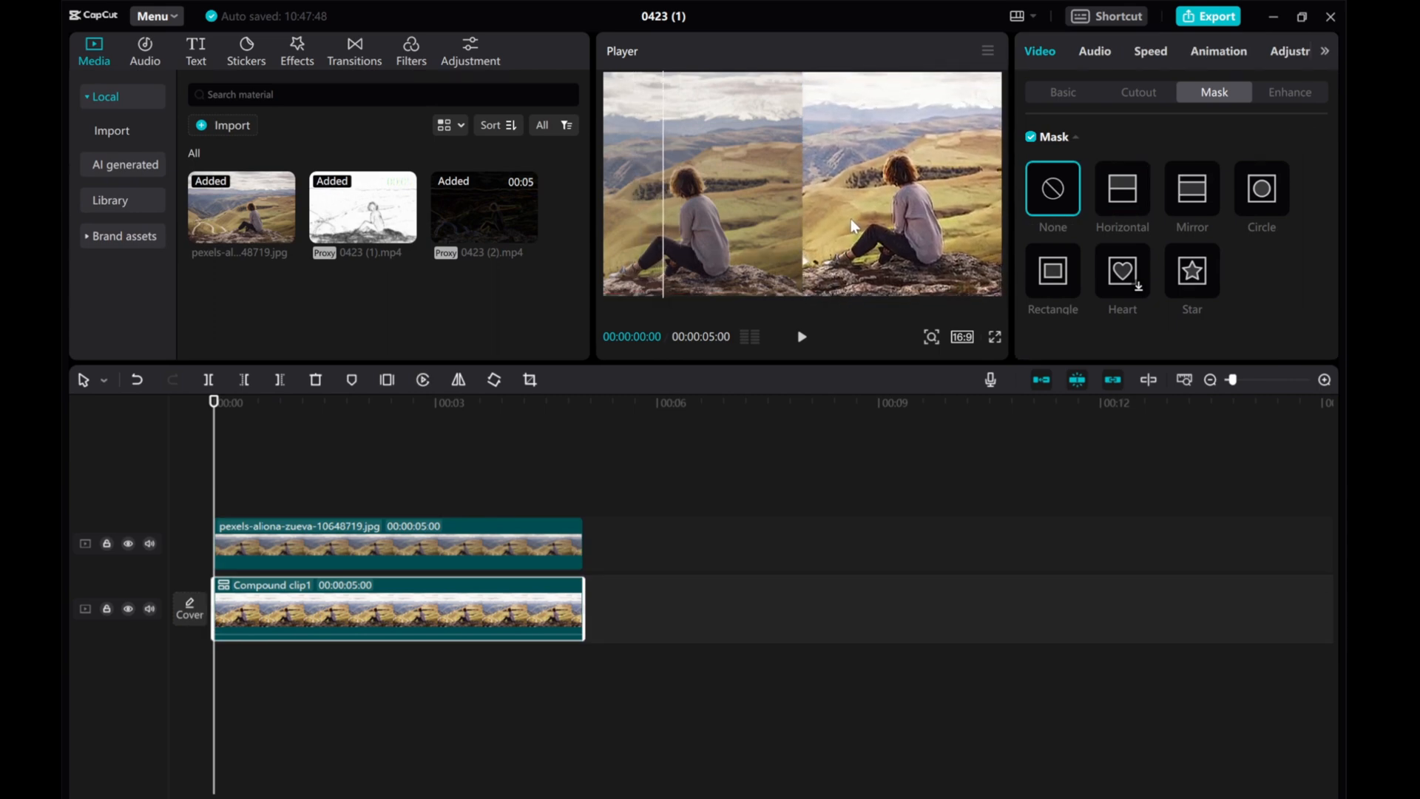
{"action": "left_click", "coordinate": [1121, 190]}
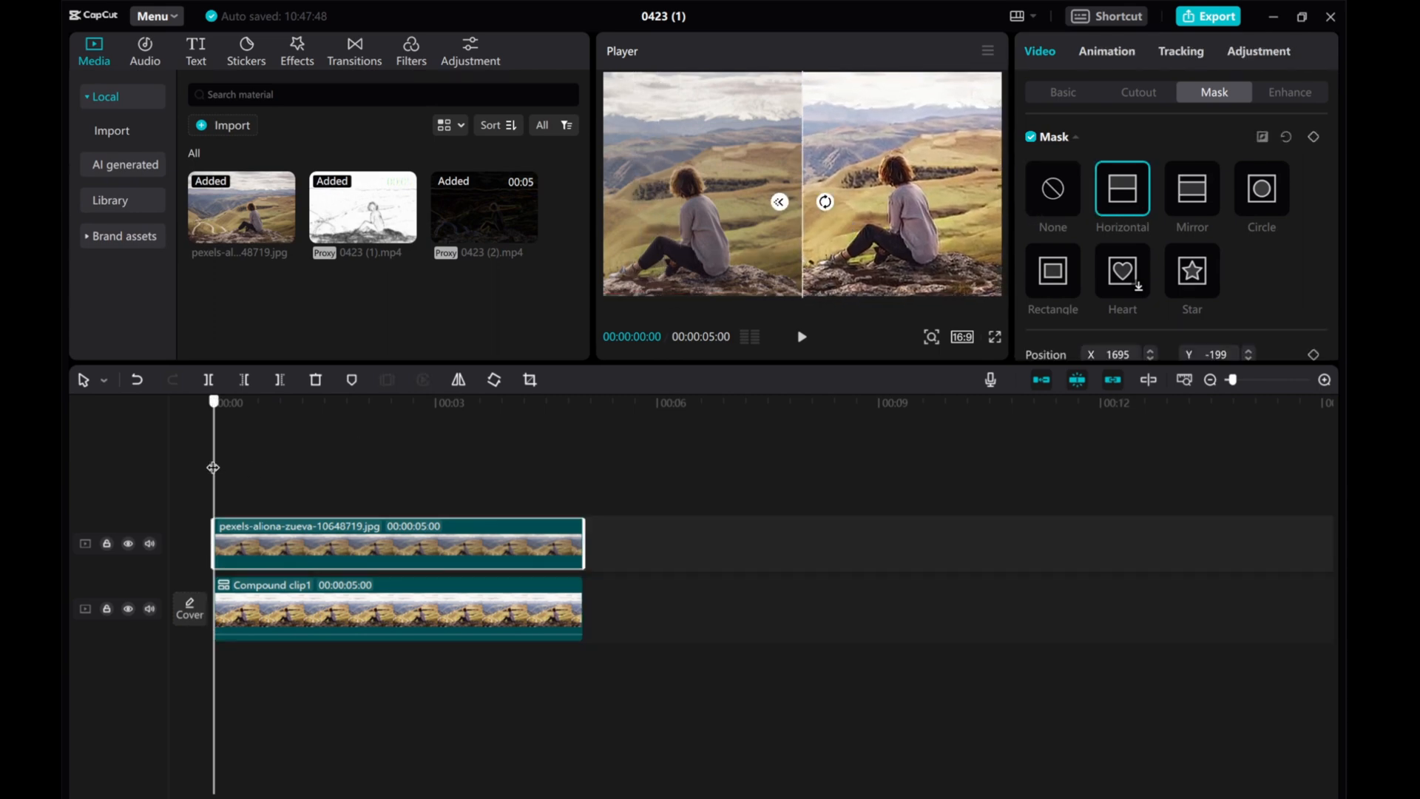
{"action": "left_click", "coordinate": [246, 51]}
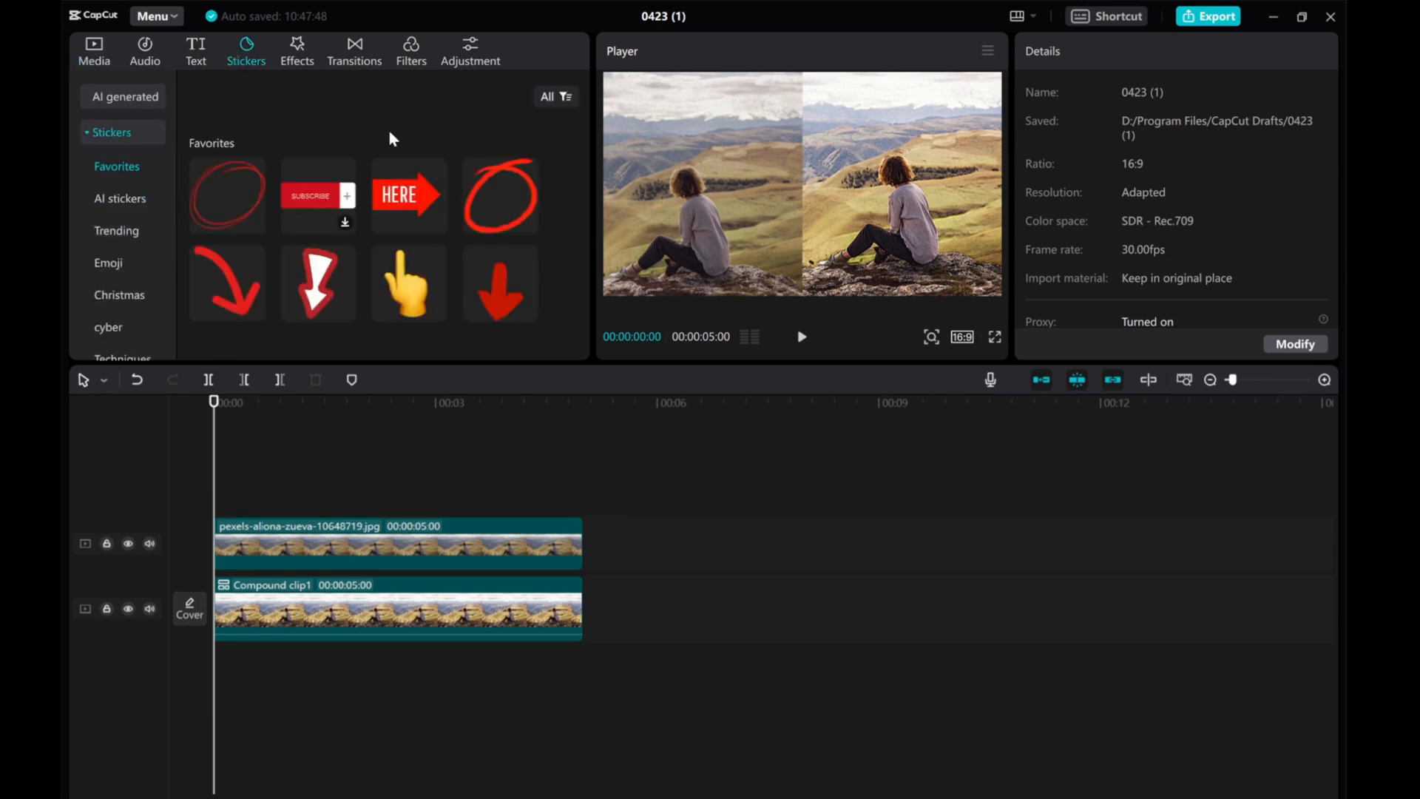